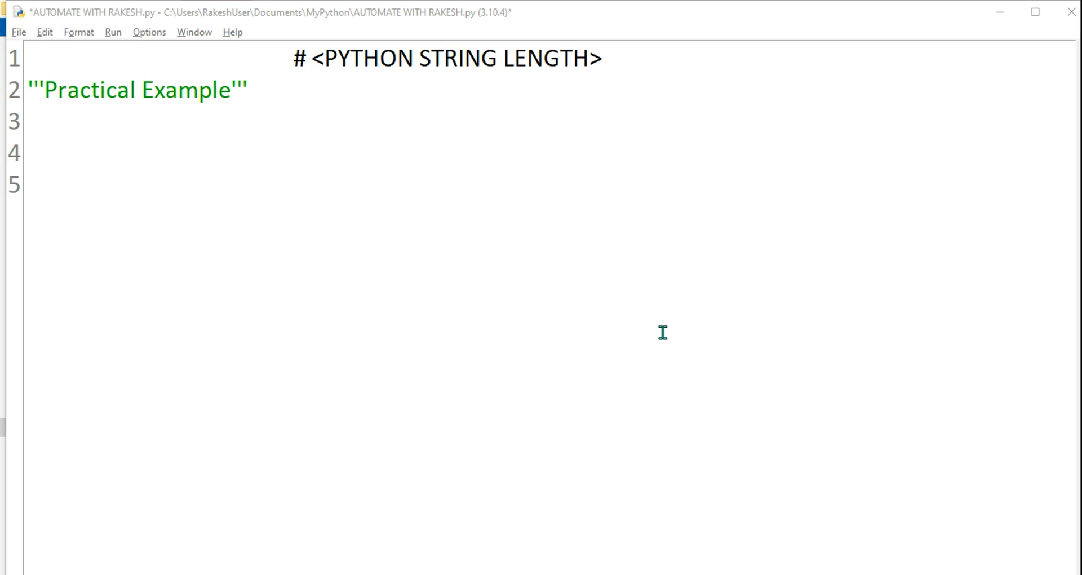
mouse_move(349, 74)
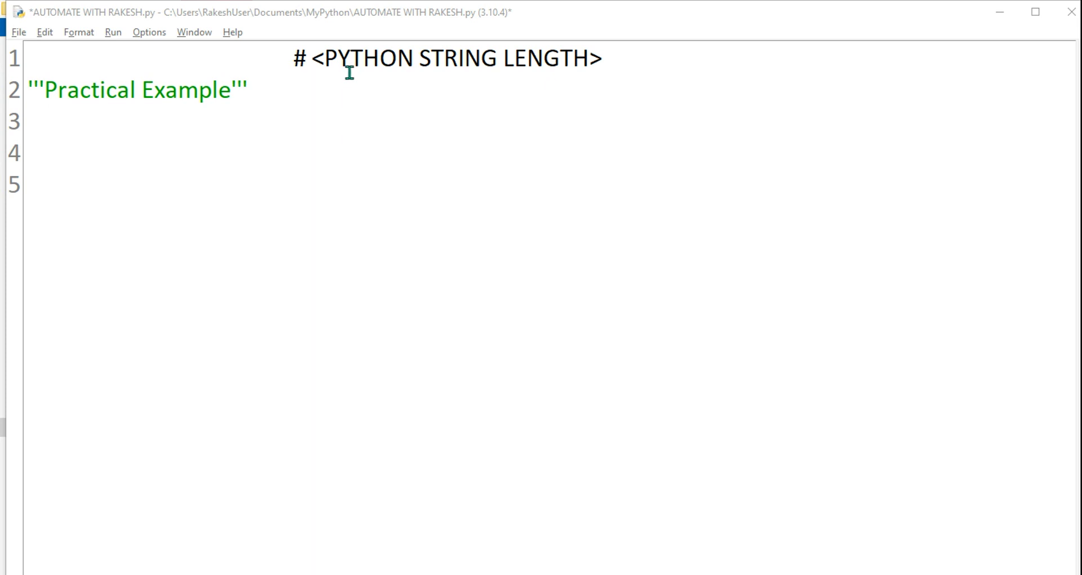
- Assign a="Hi" on line 3 under the string length heading
double_click(546, 58)
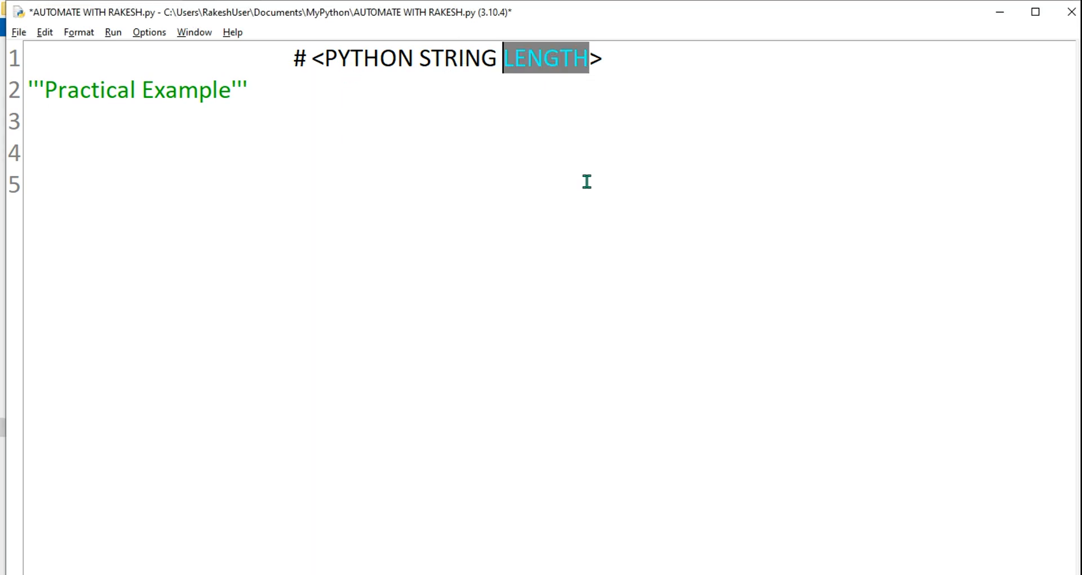
double_click(456, 57)
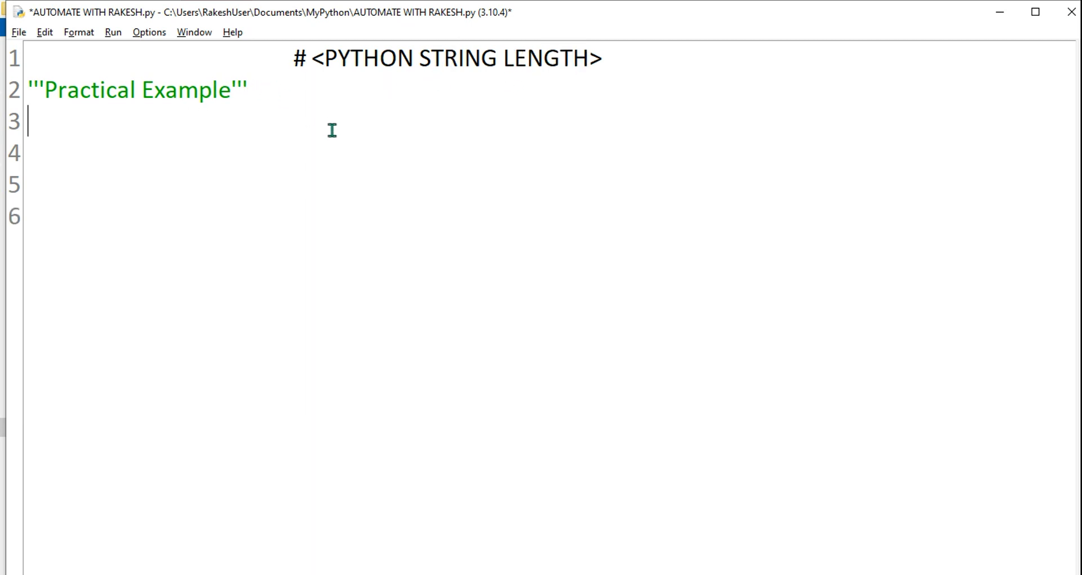
text(a)
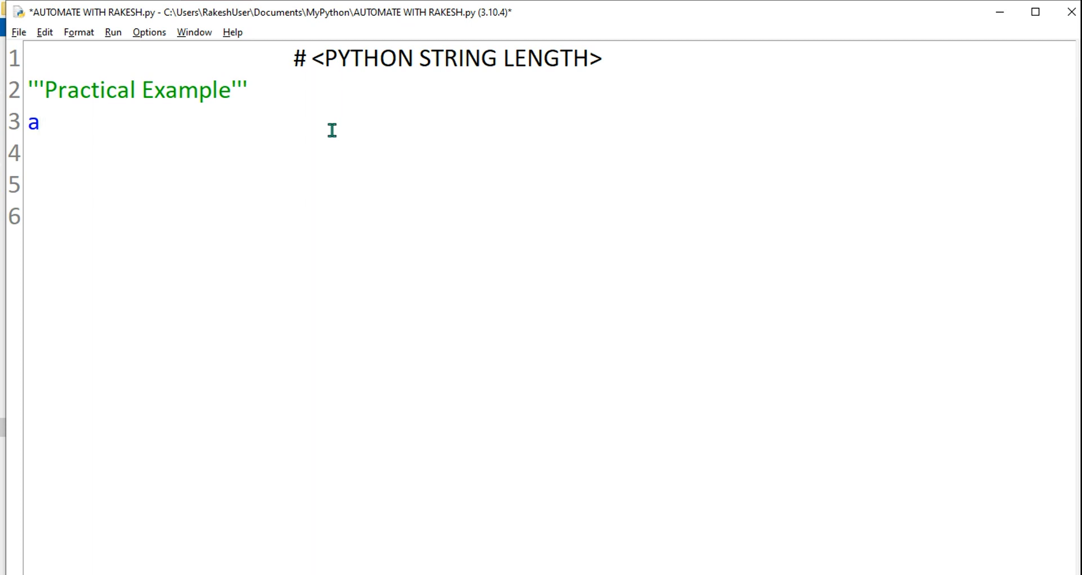
text(="")
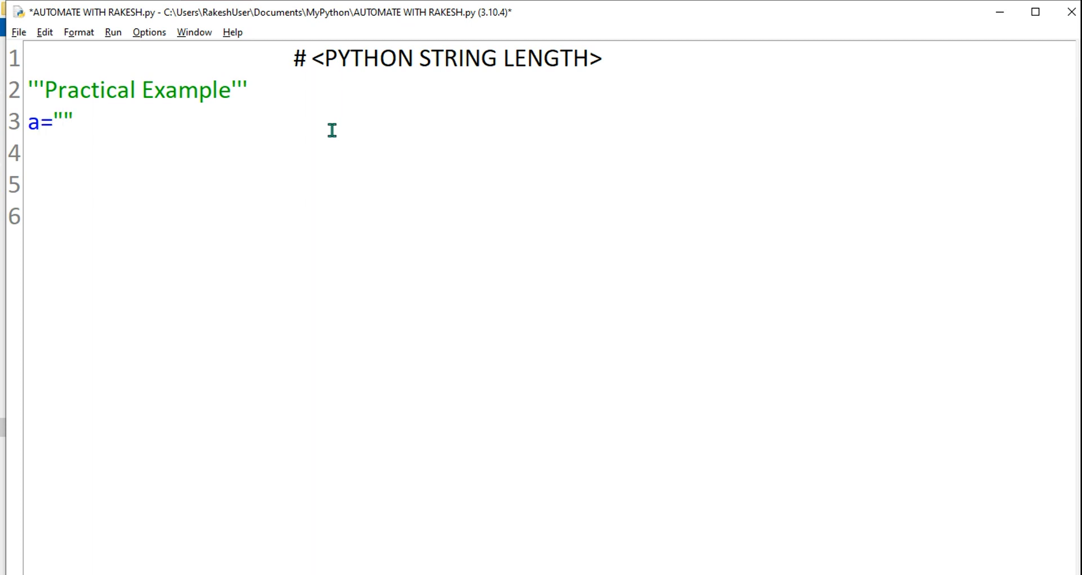
text(Hi)
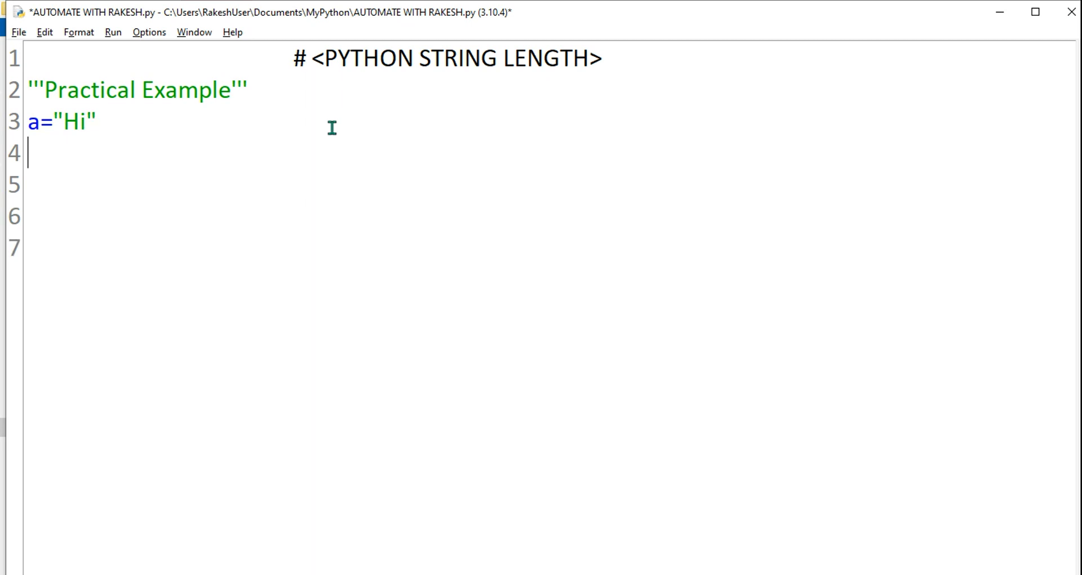
- Add print(len(a)) on line 4 to show the string's length
text(p)
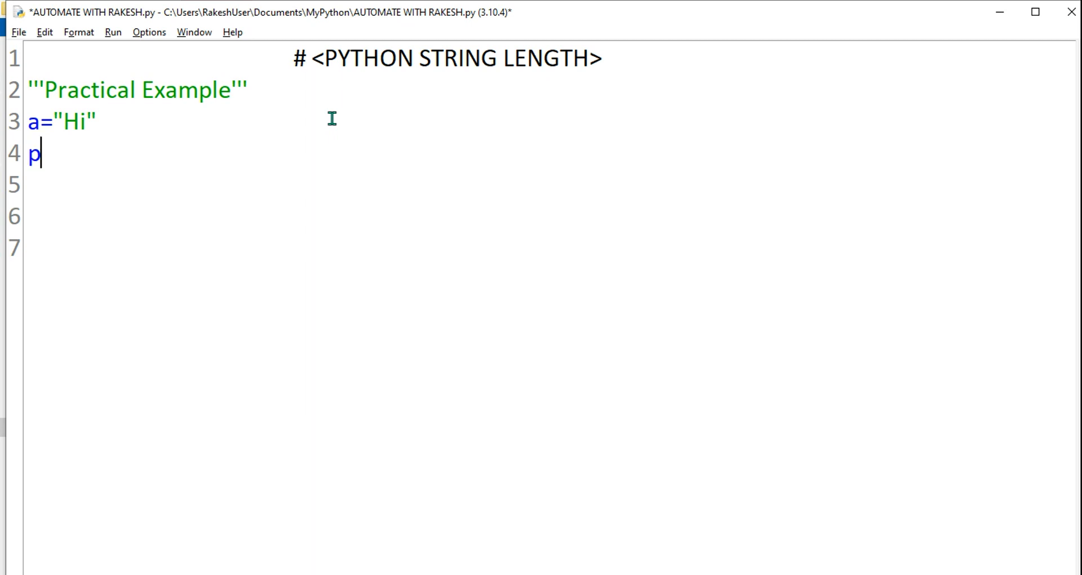
text(rint()
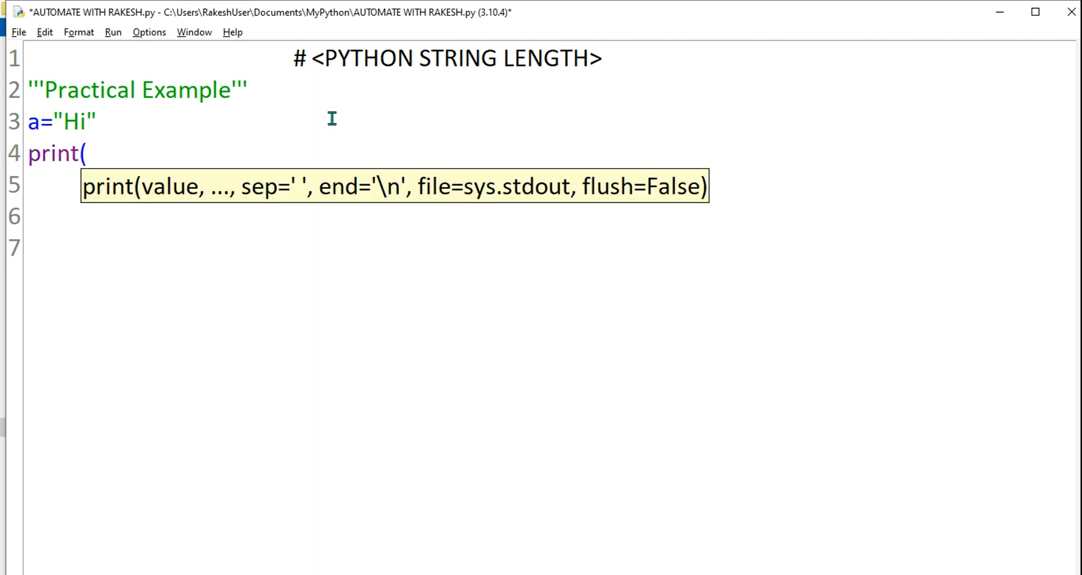
text())
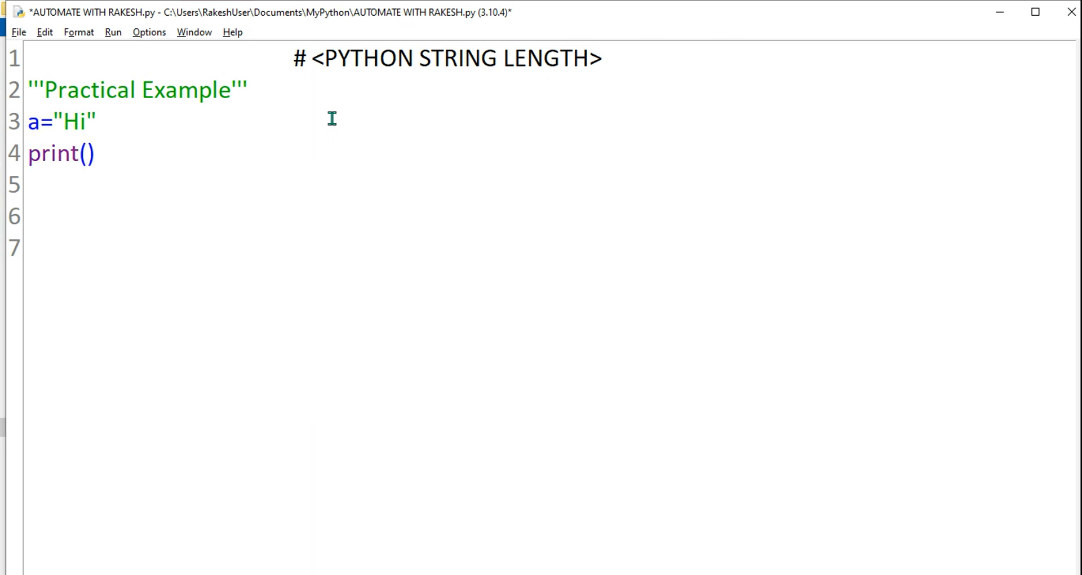
text(len)
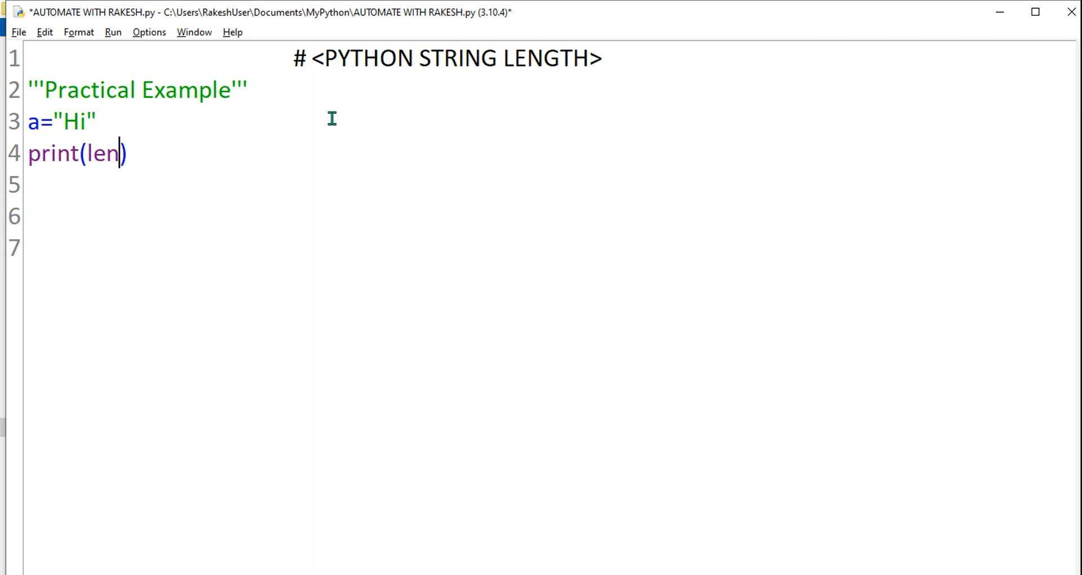
text(()
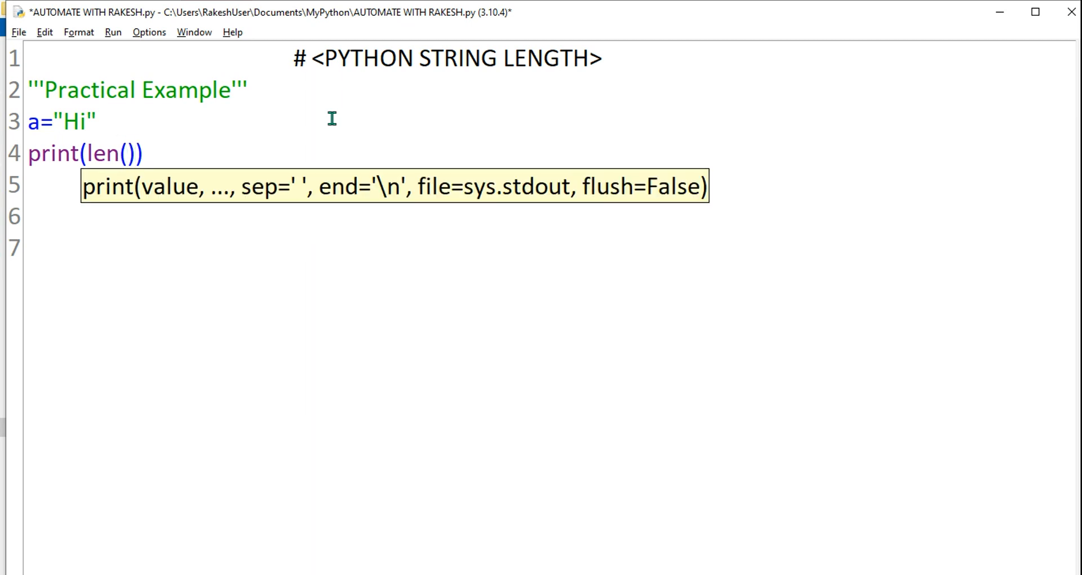
text(a)
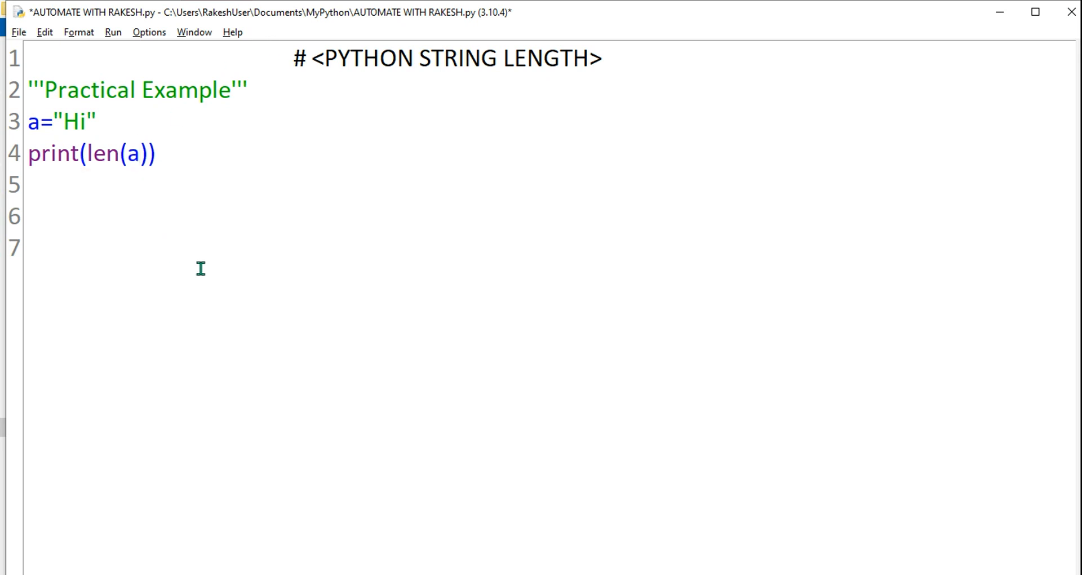
double_click(132, 152)
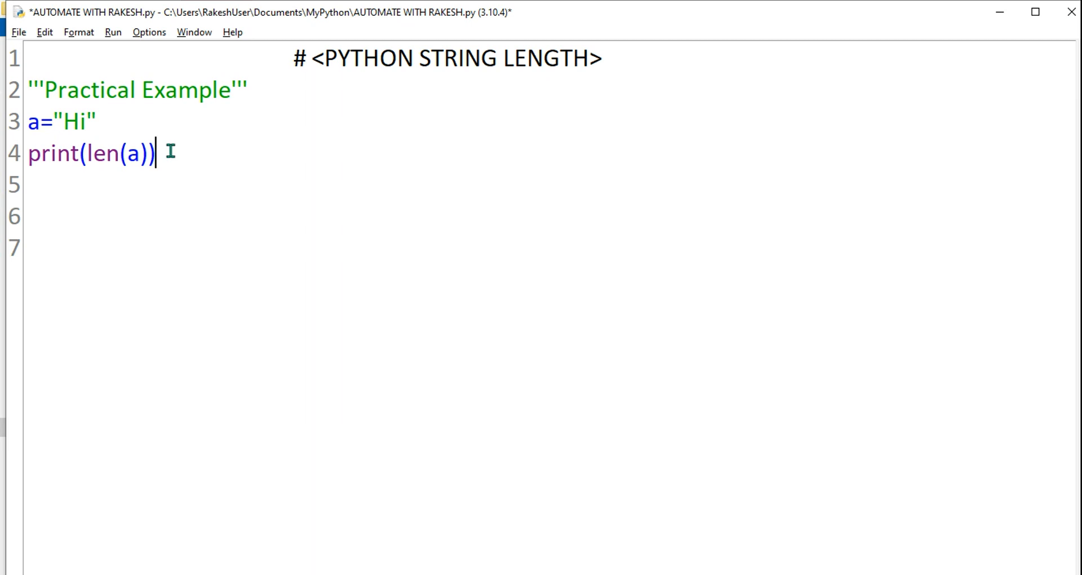
- Save and run the length script, then select the a="Hi" and print lines for removal
key(ctrl+s)
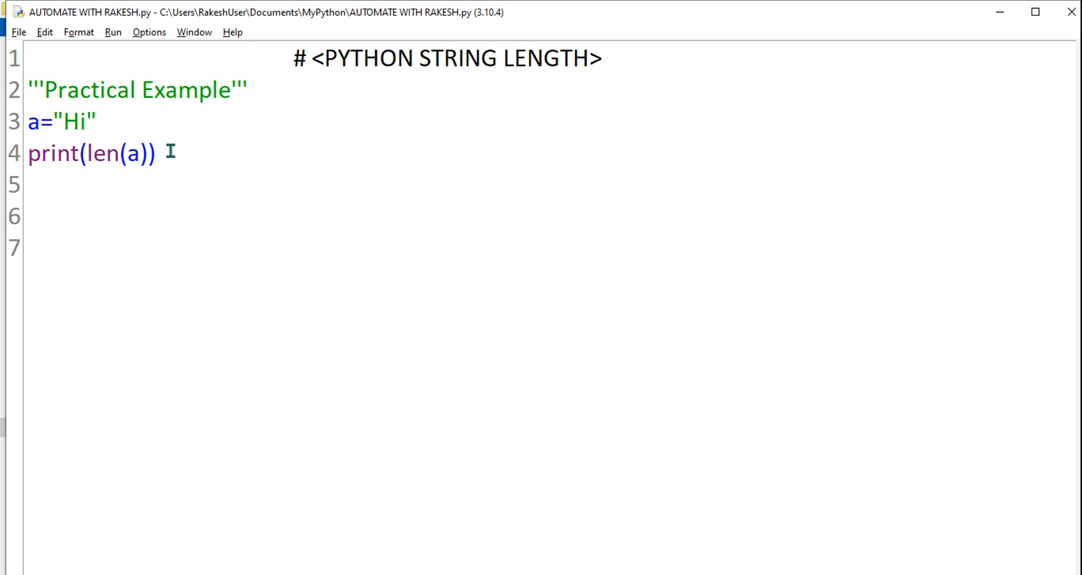
key(F5)
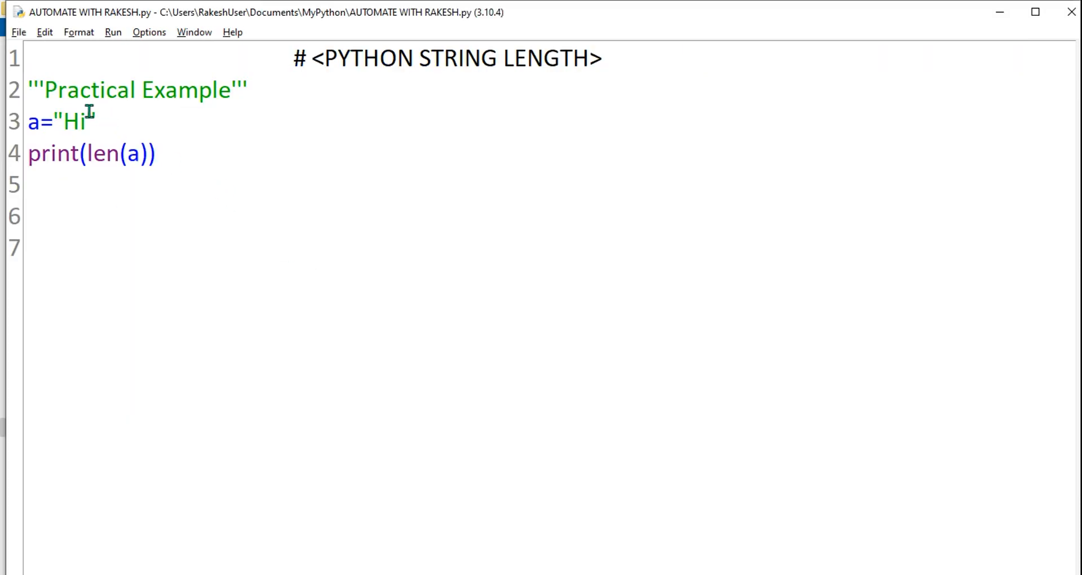
double_click(75, 122)
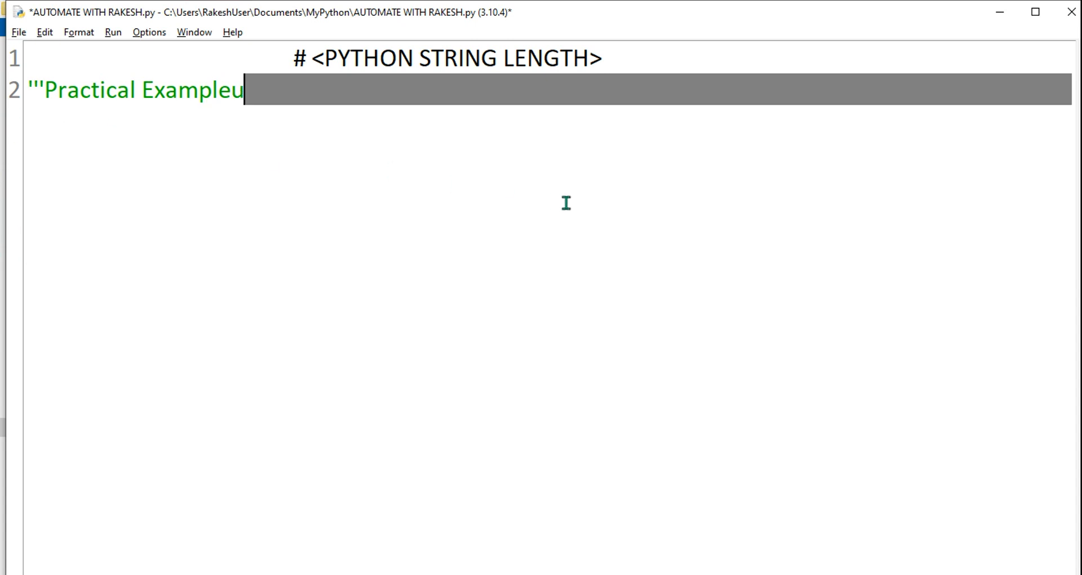
- Start line 3 with uName= and close the label as a ''' docstring
click(248, 90)
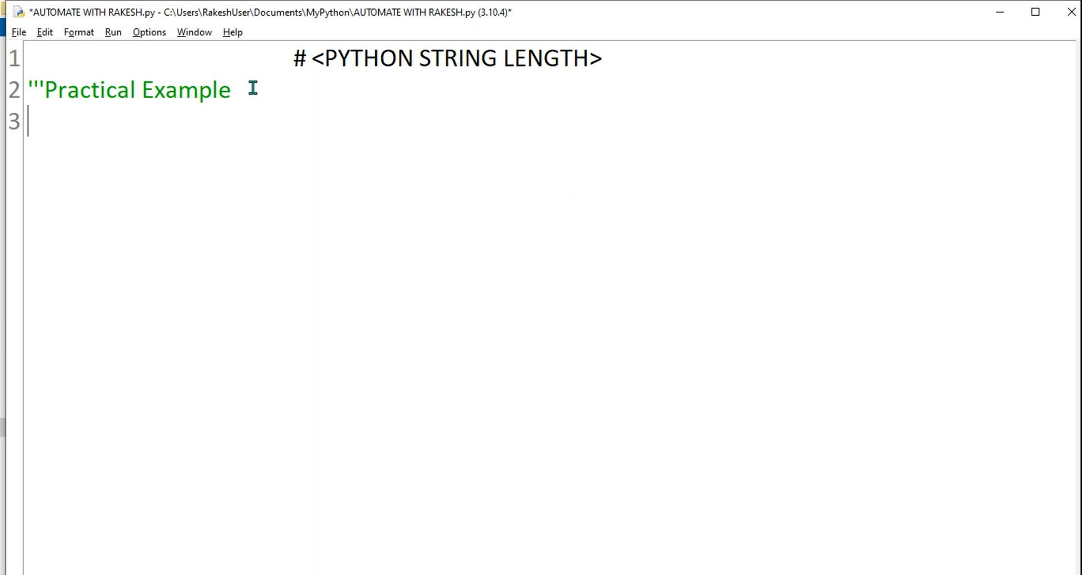
text(uName)
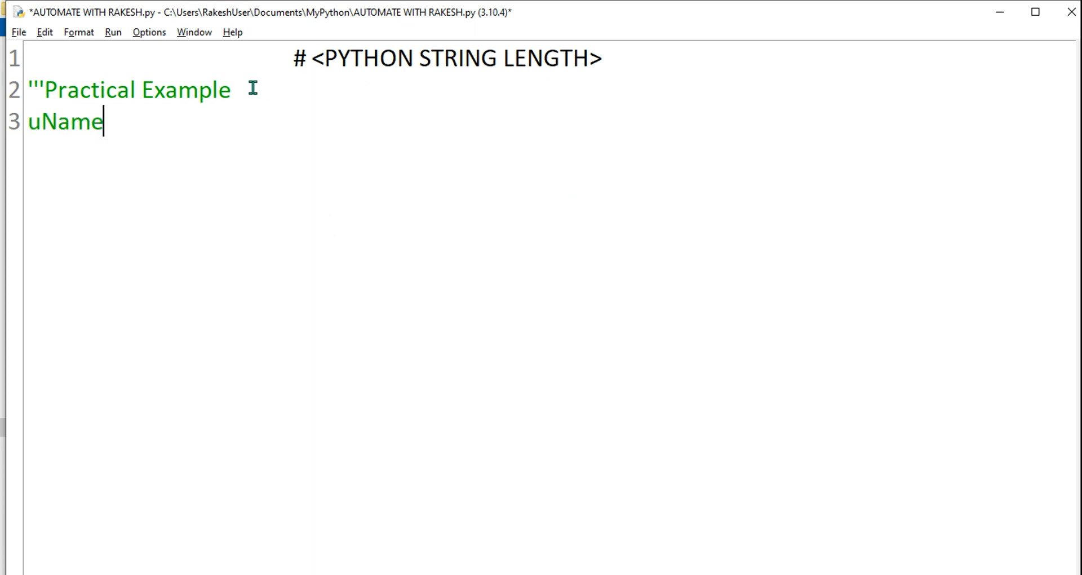
mouse_move(295, 177)
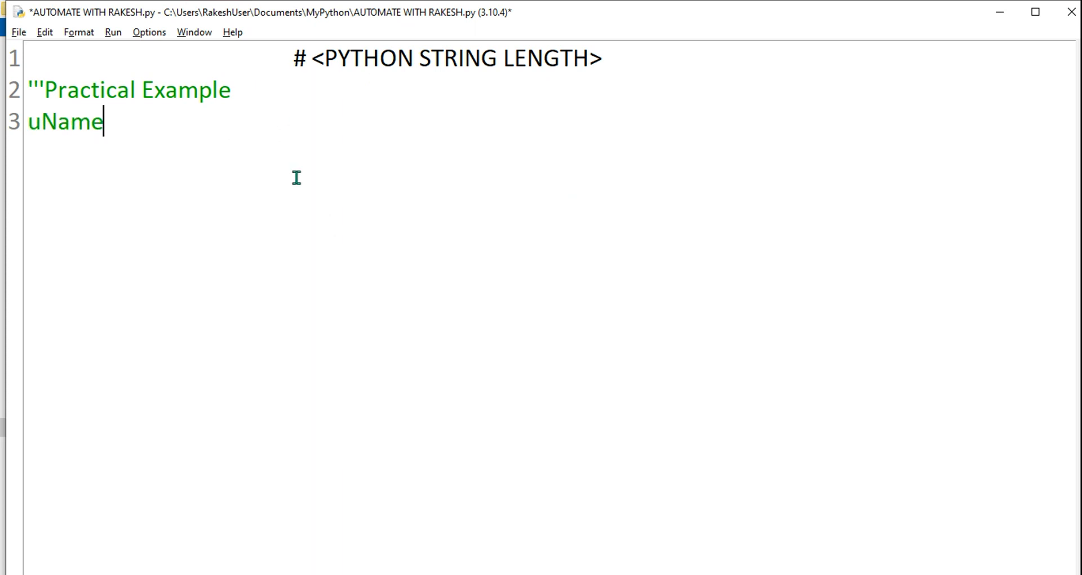
text(=)
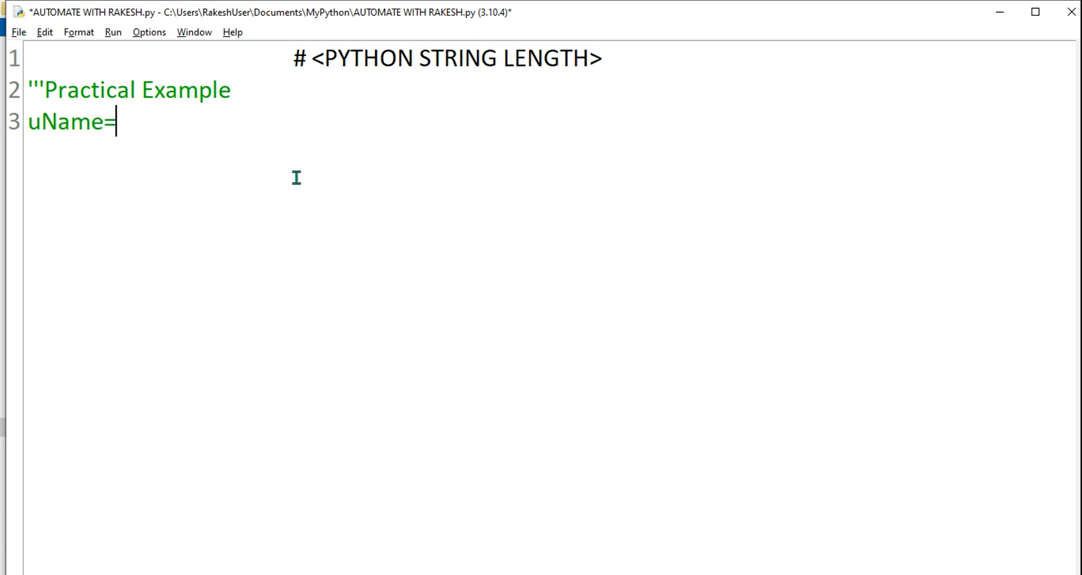
mouse_move(410, 152)
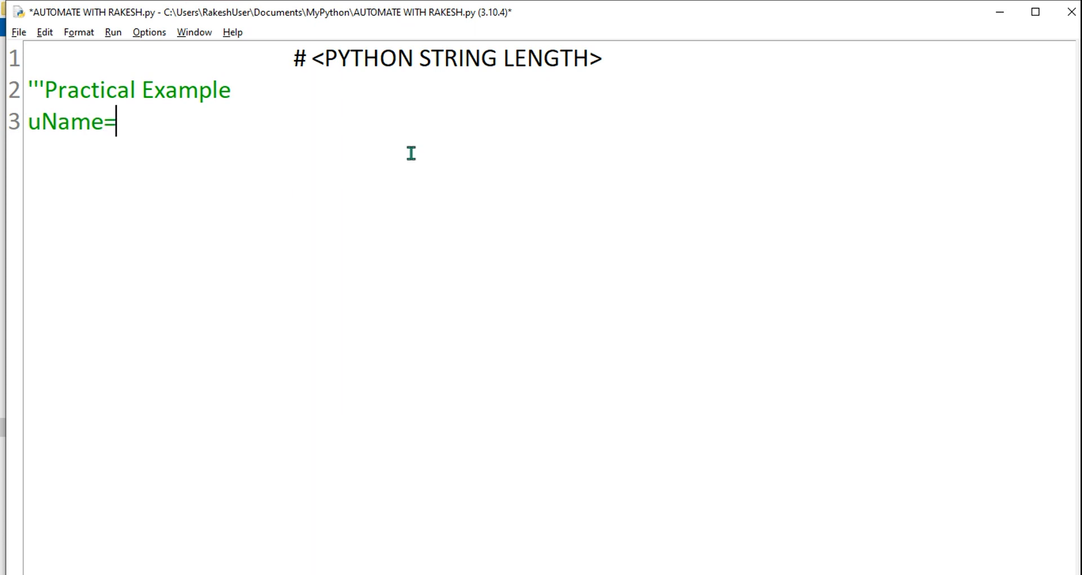
mouse_move(300, 101)
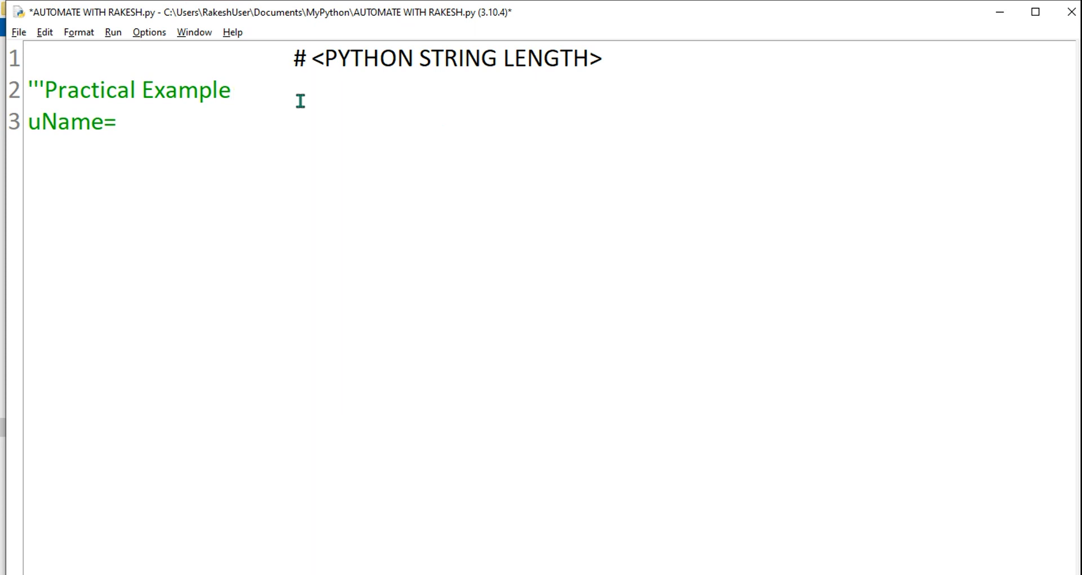
text(''')
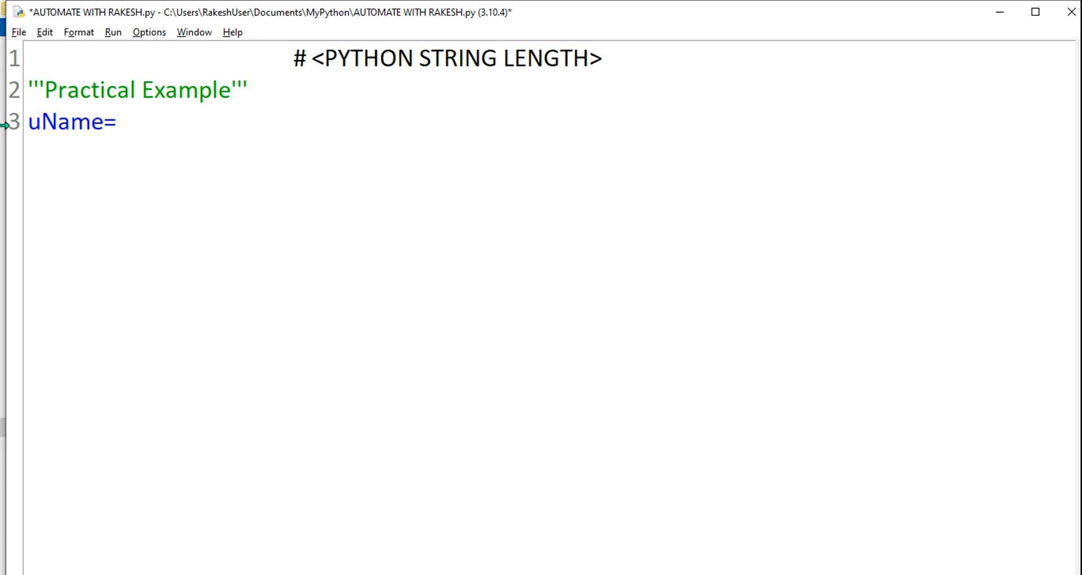
- Assign uName="Rakesh874a" as the username string
click(117, 122)
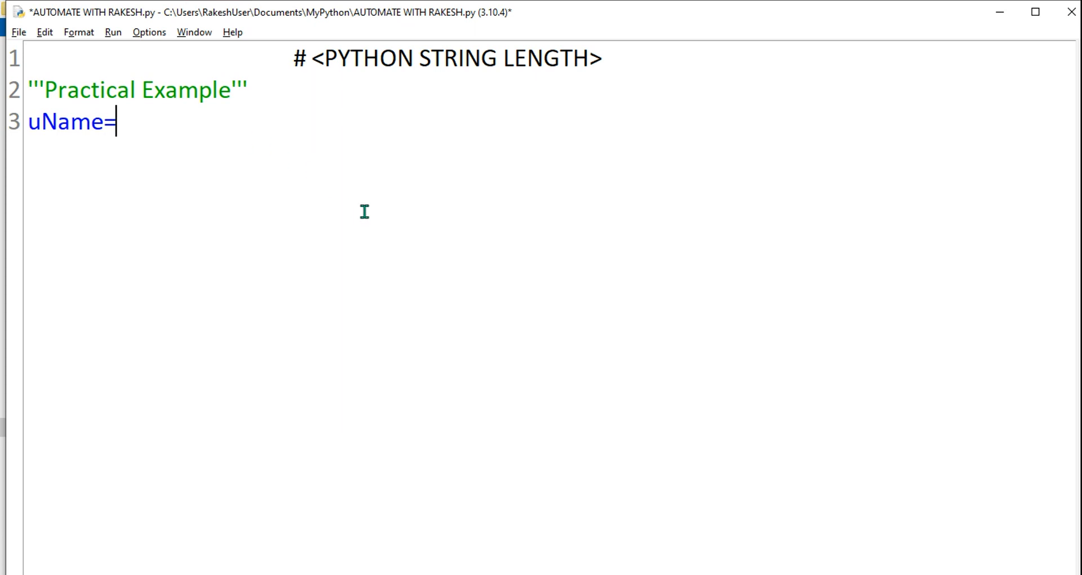
text("")
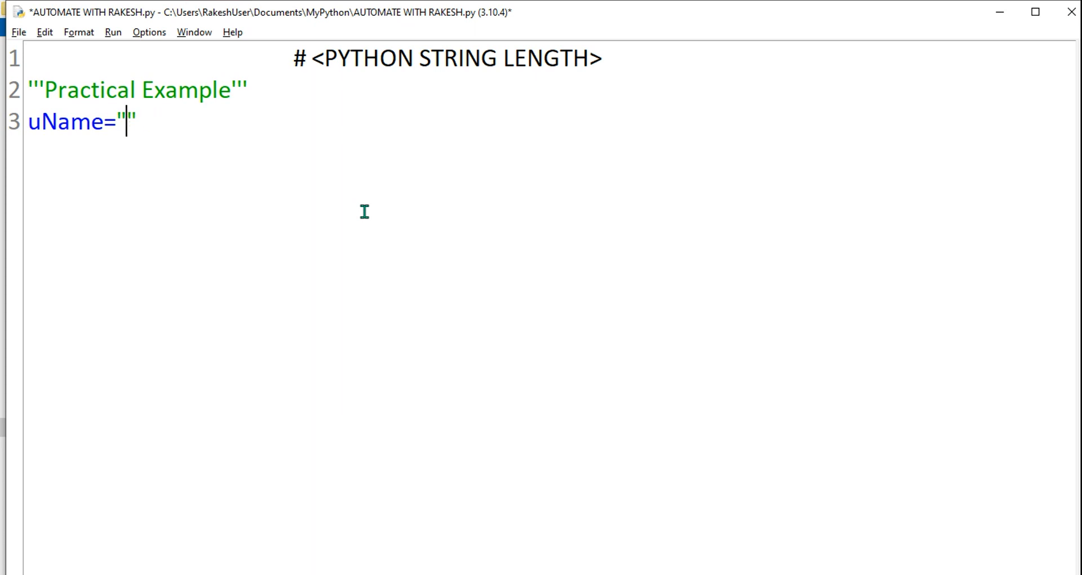
text(Rakesh874)
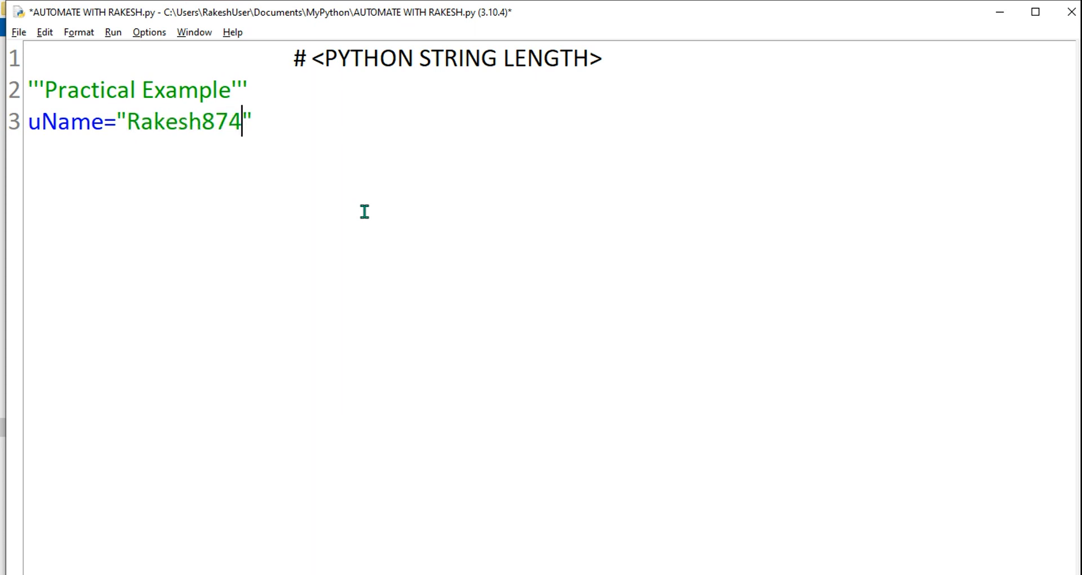
text(a)
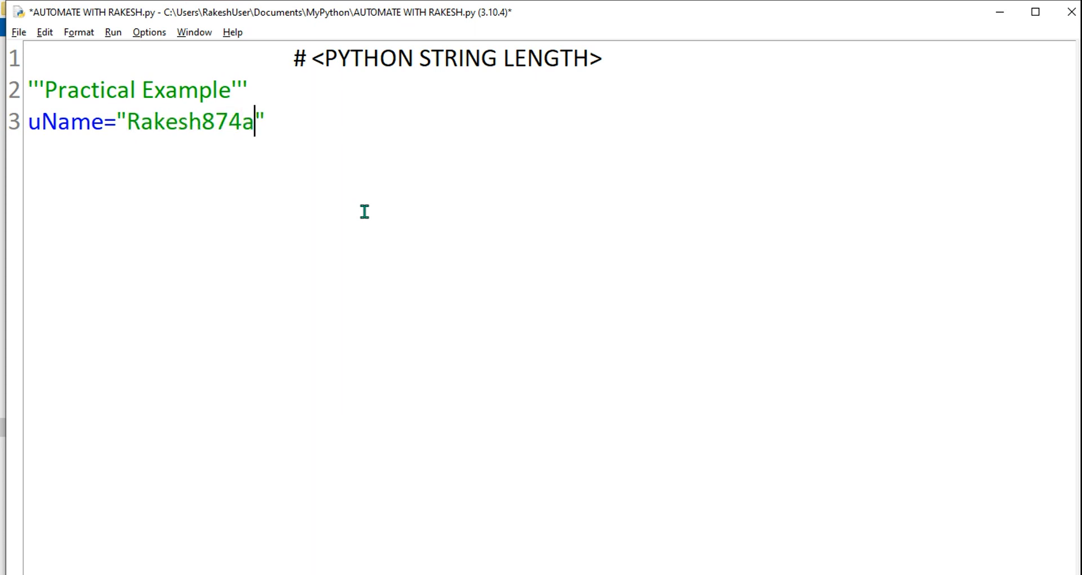
mouse_move(359, 205)
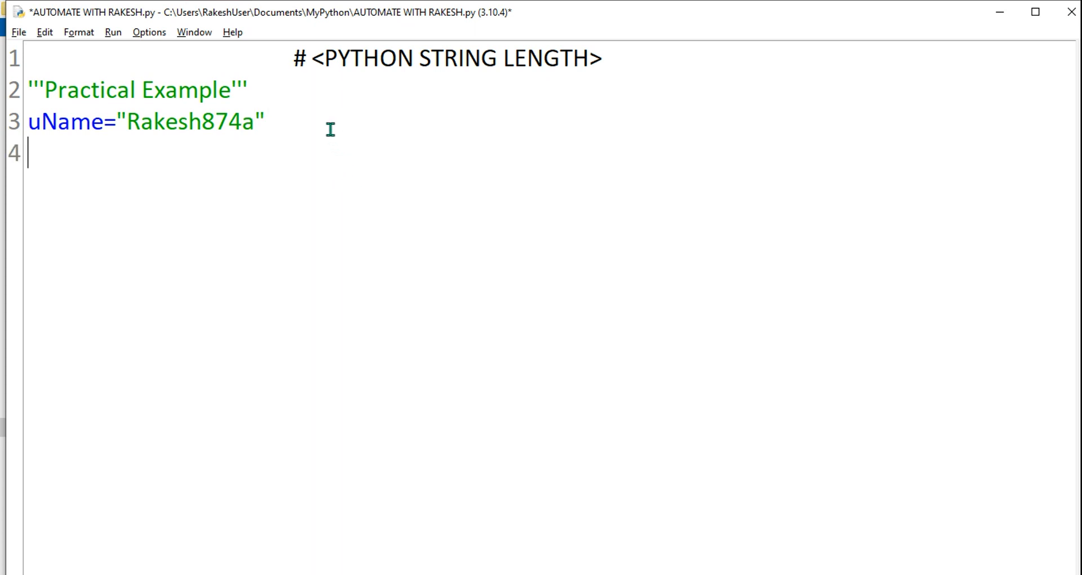
- Begin the if condition with len(uName)>=8 on line 4
text(if)
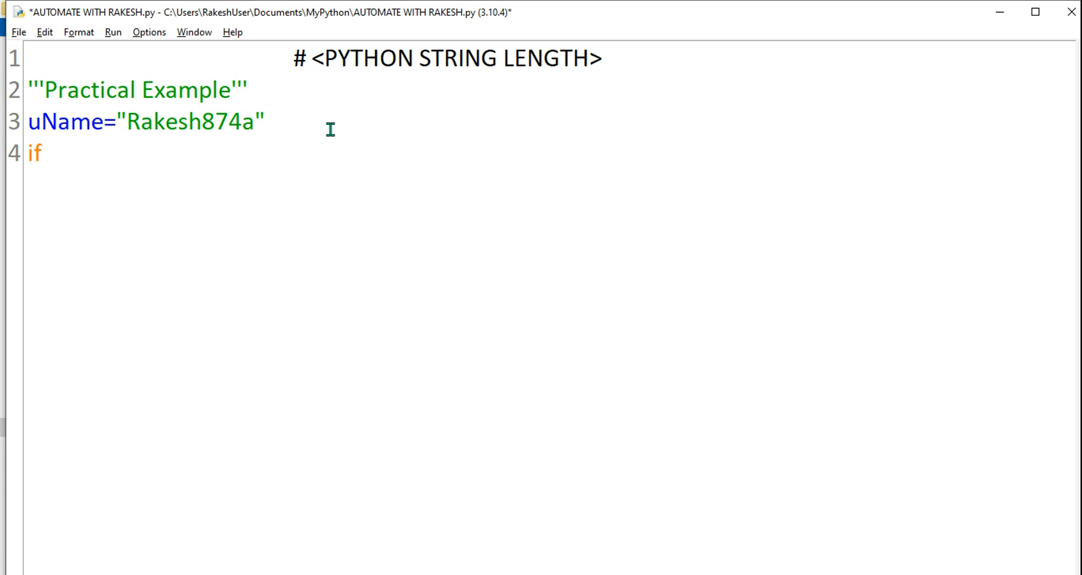
double_click(191, 122)
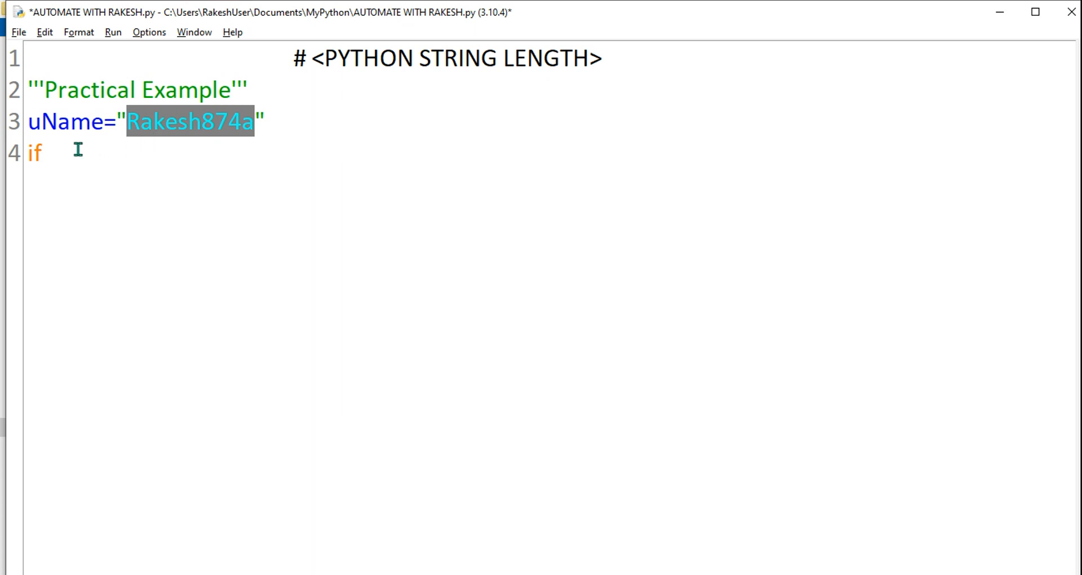
click(41, 152)
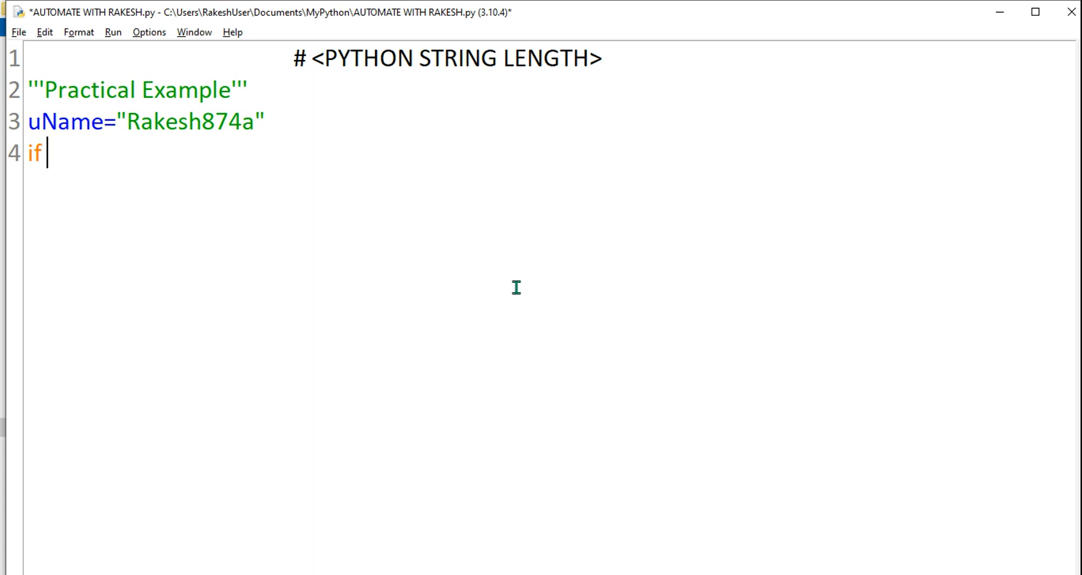
text(())
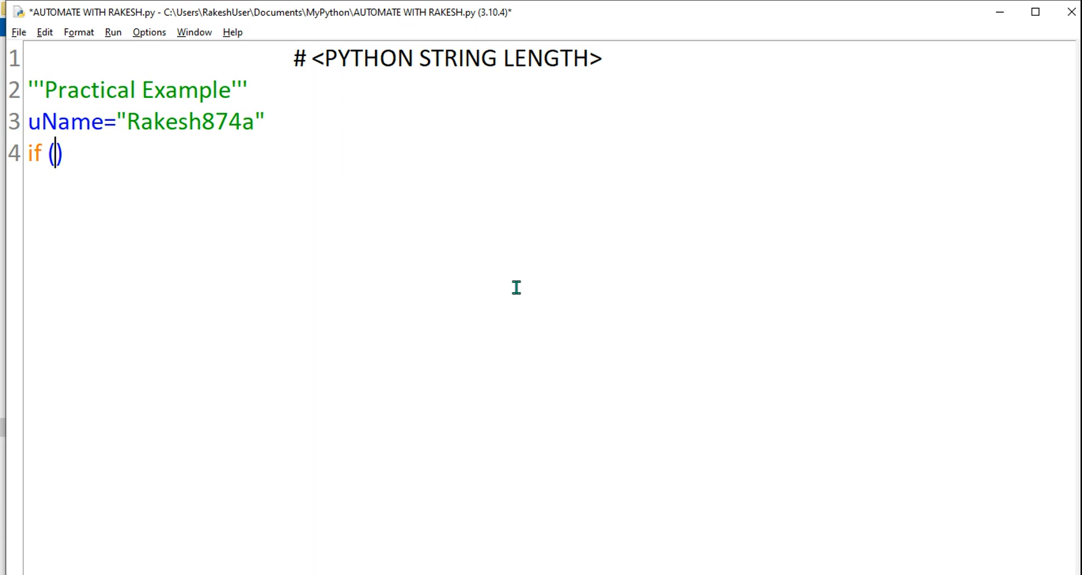
text(len)
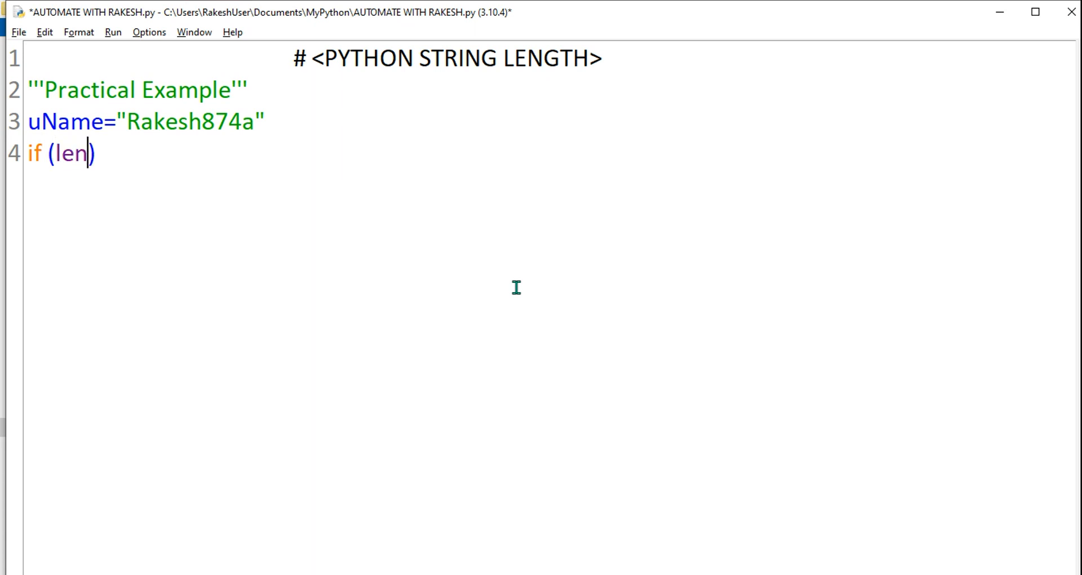
text(()
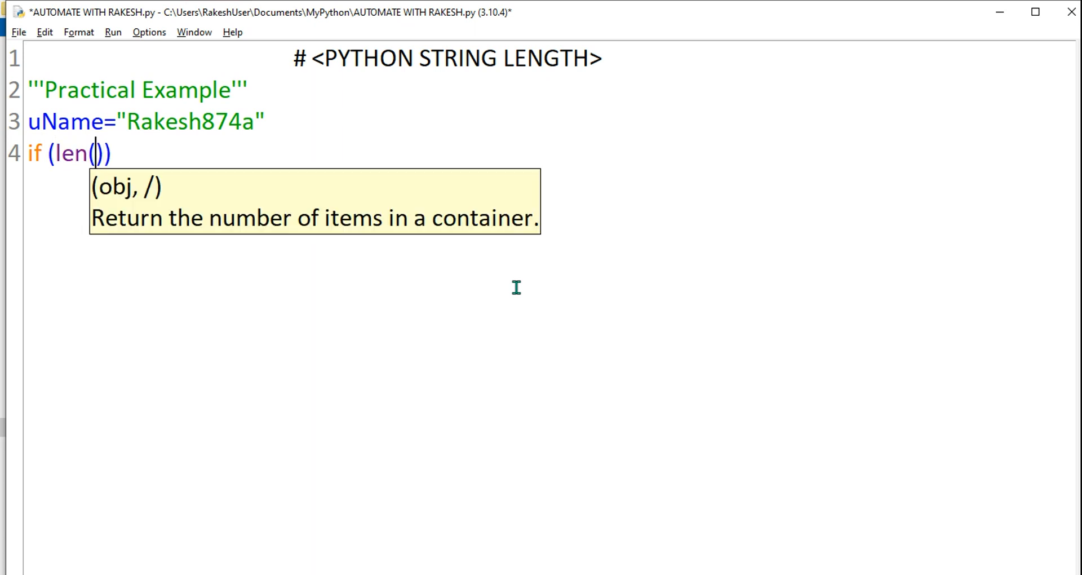
text(uName)
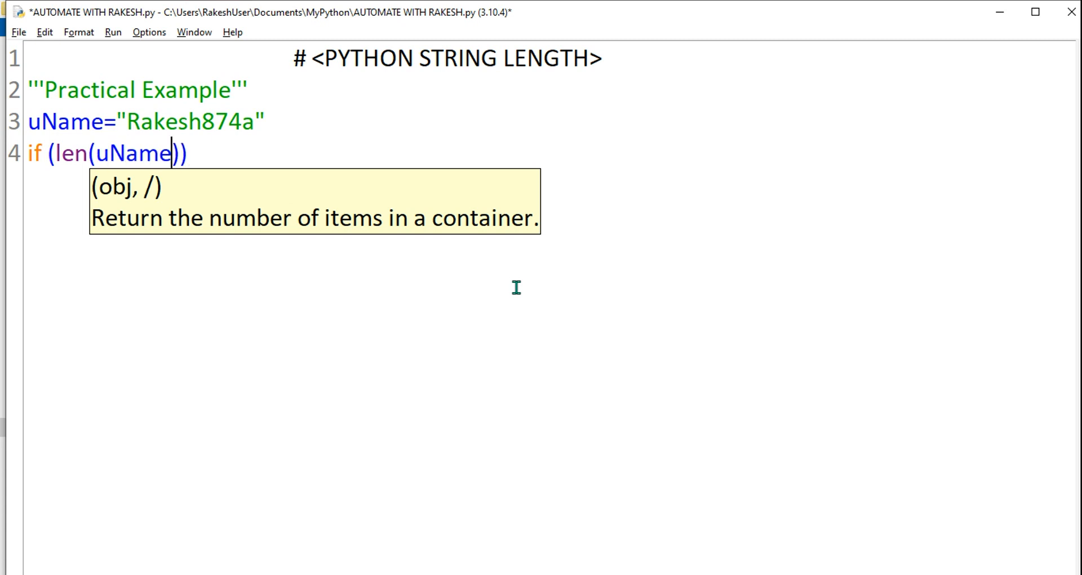
mouse_move(388, 148)
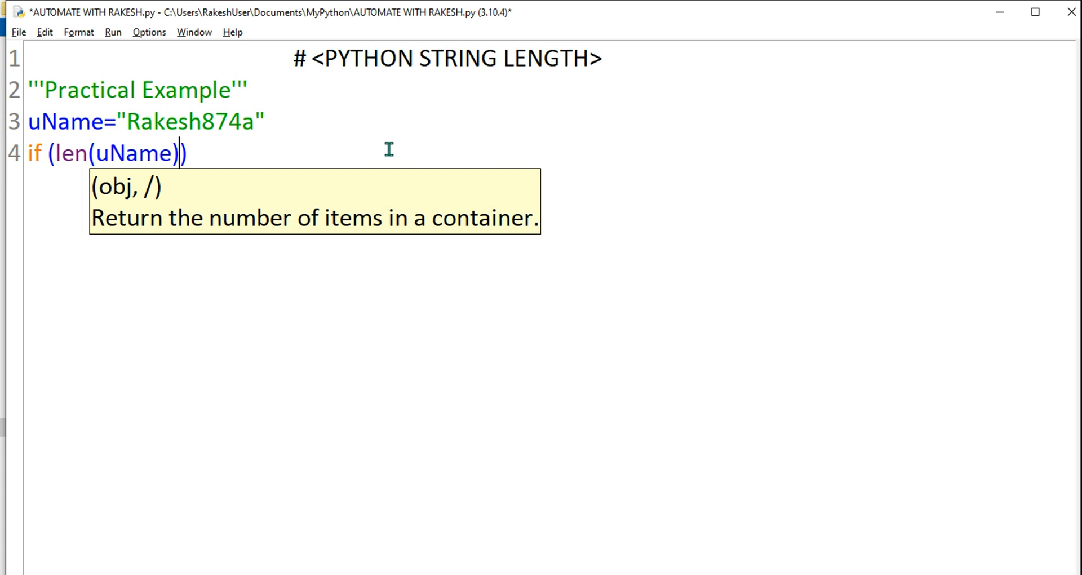
text(>)
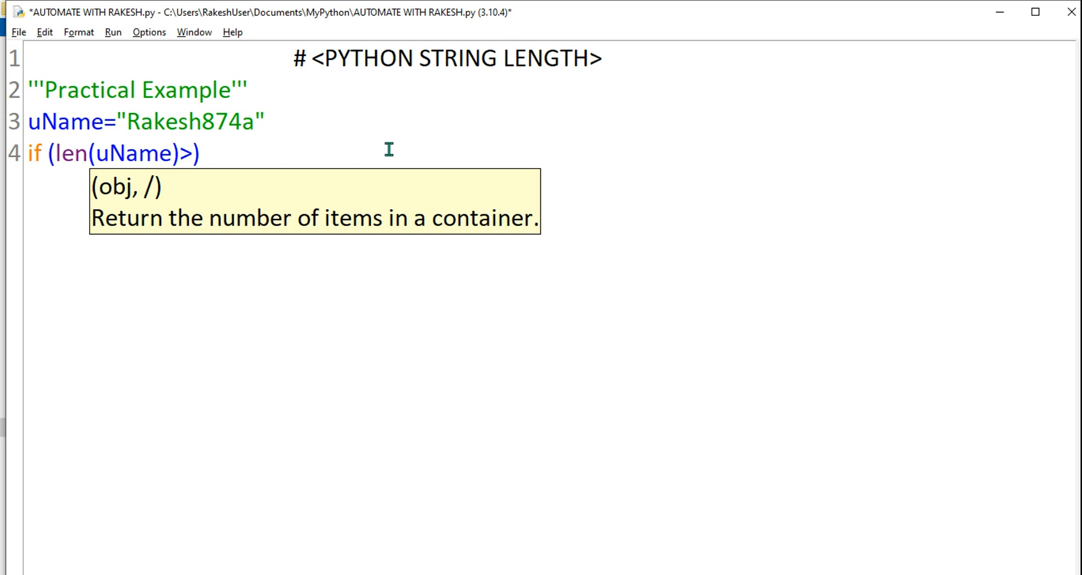
text(=)
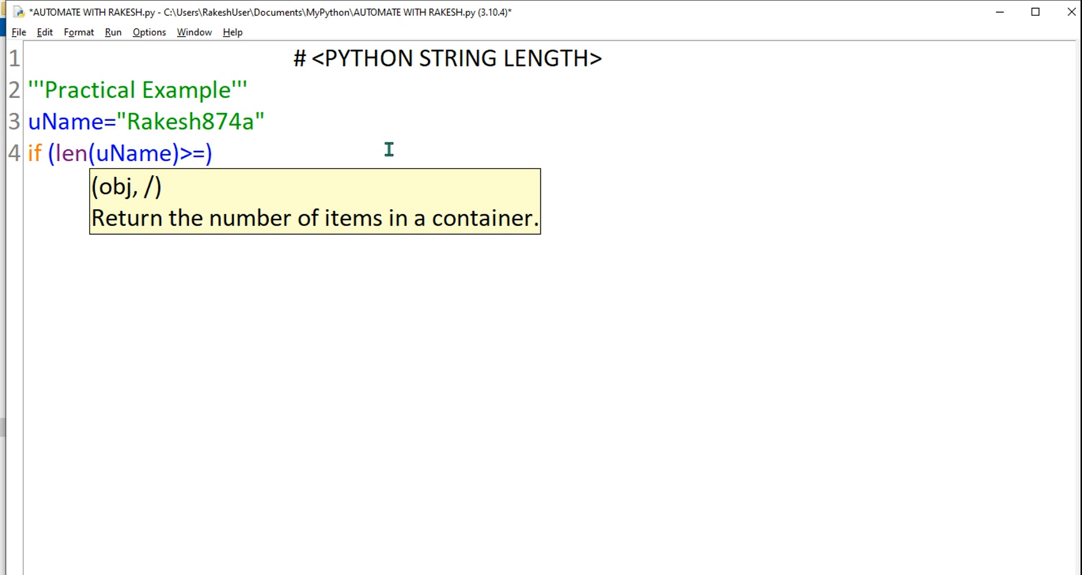
text(8)
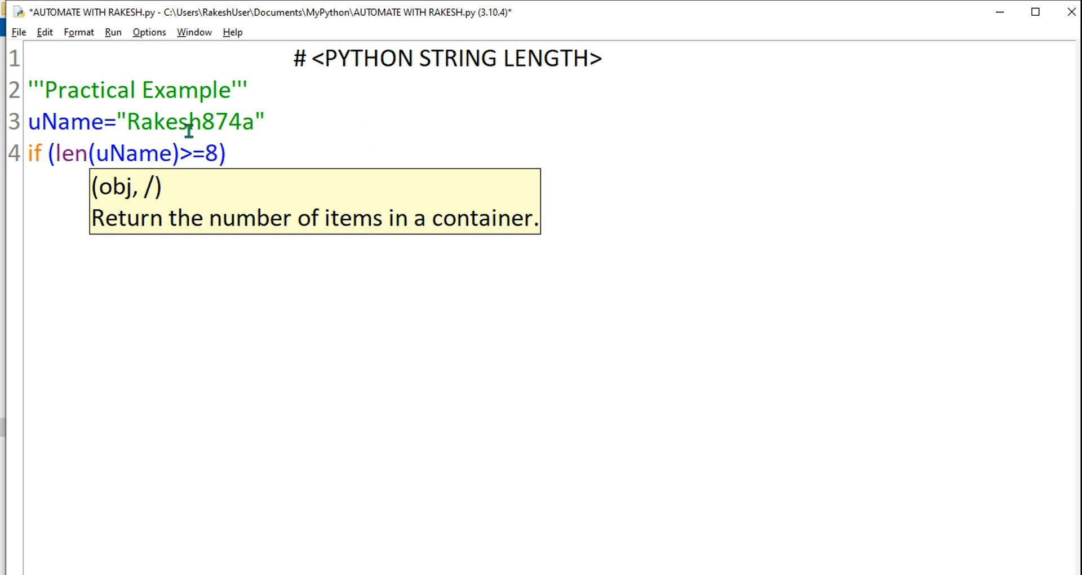
mouse_move(260, 122)
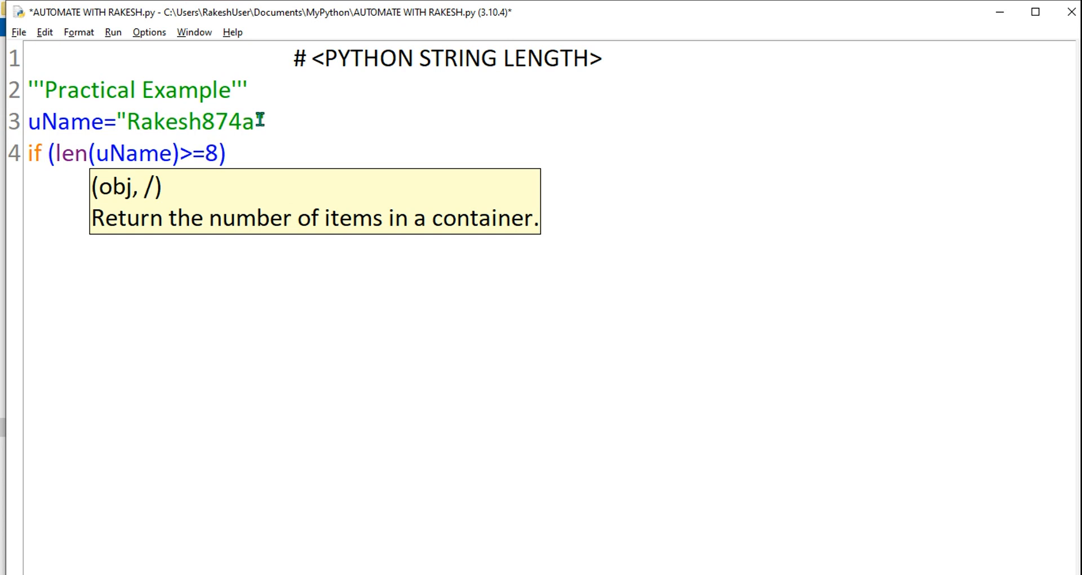
- Complete the condition with and len(uName)<=12)
text(and)
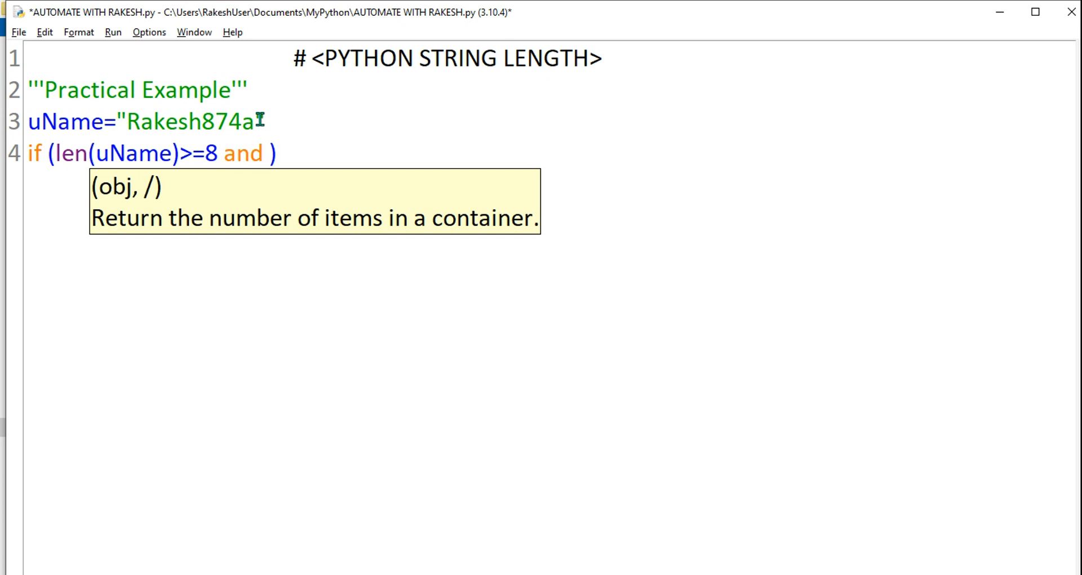
text(len)
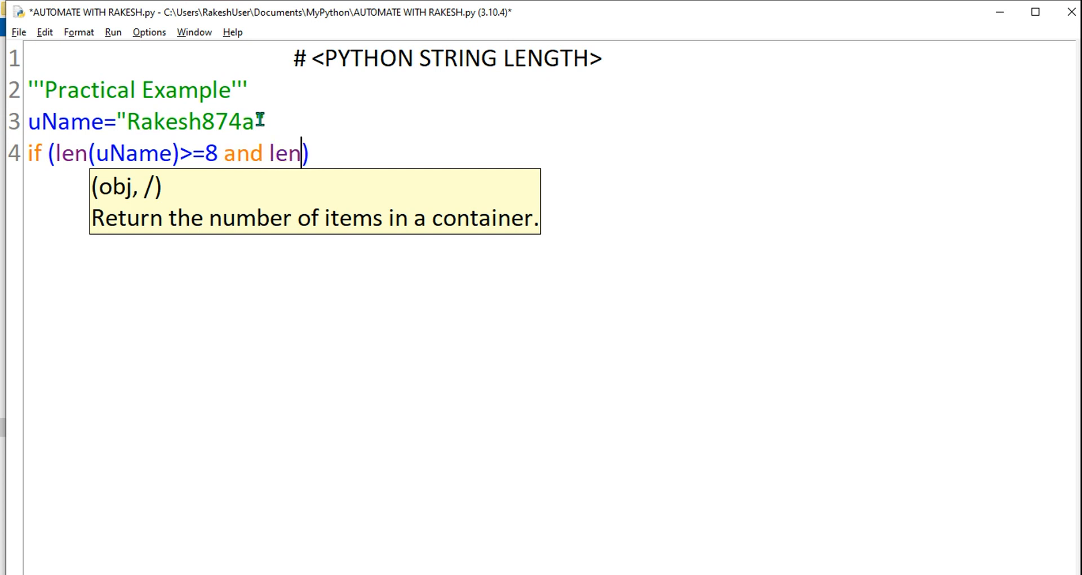
text(())
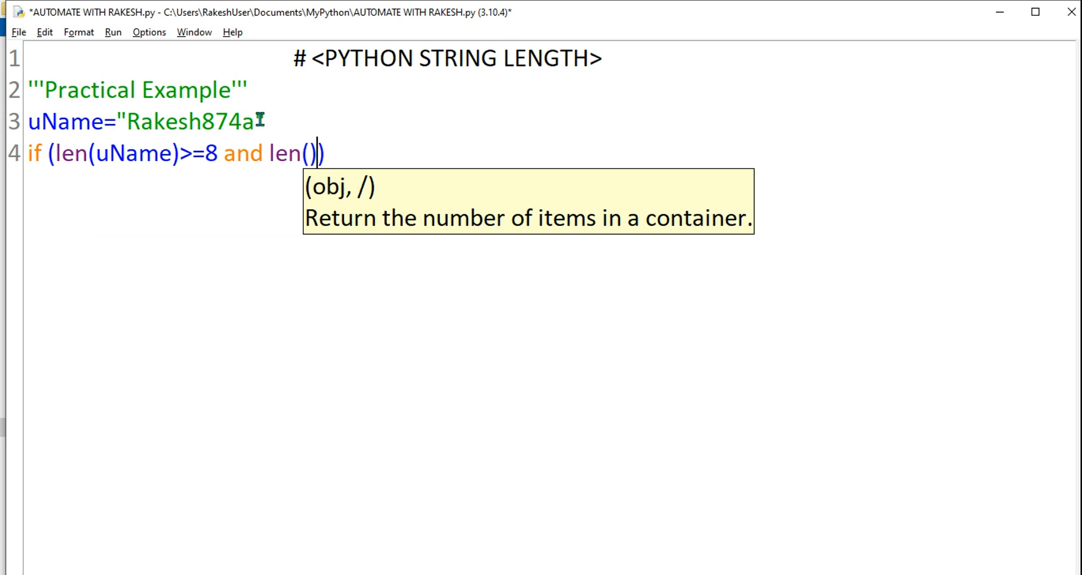
text(uNa)
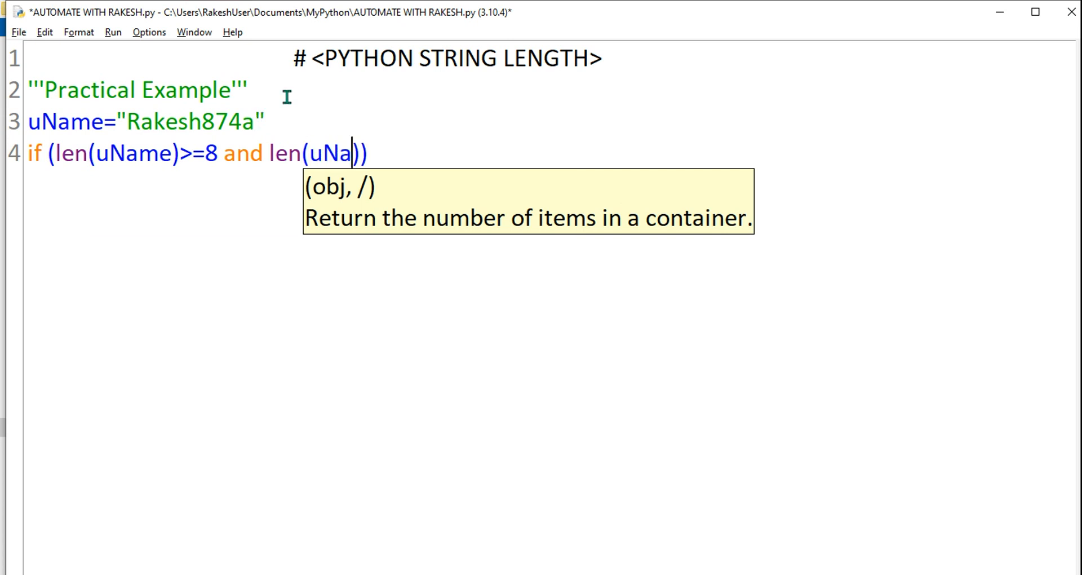
text(me)
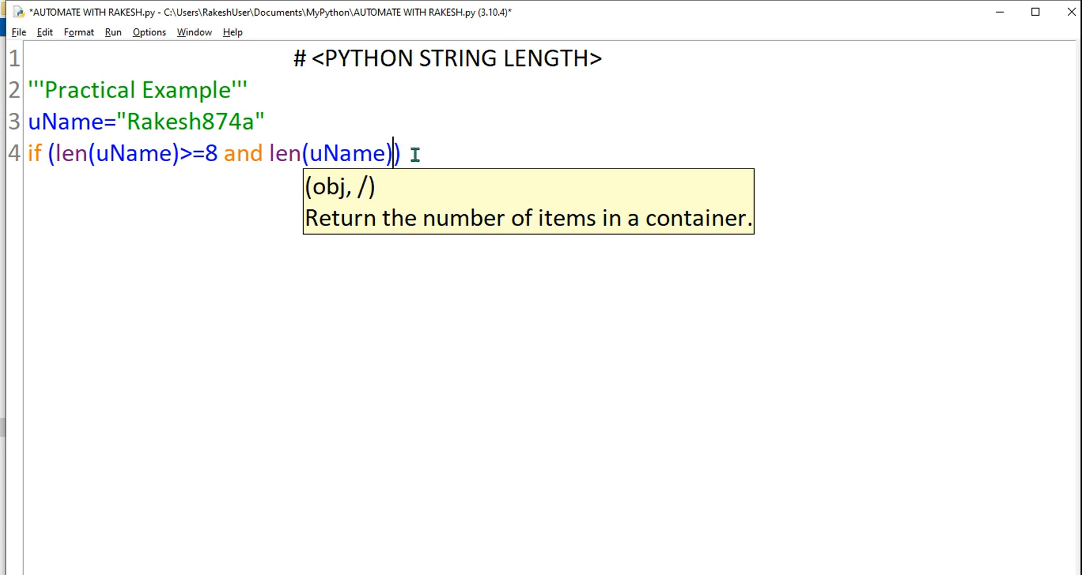
text(<)
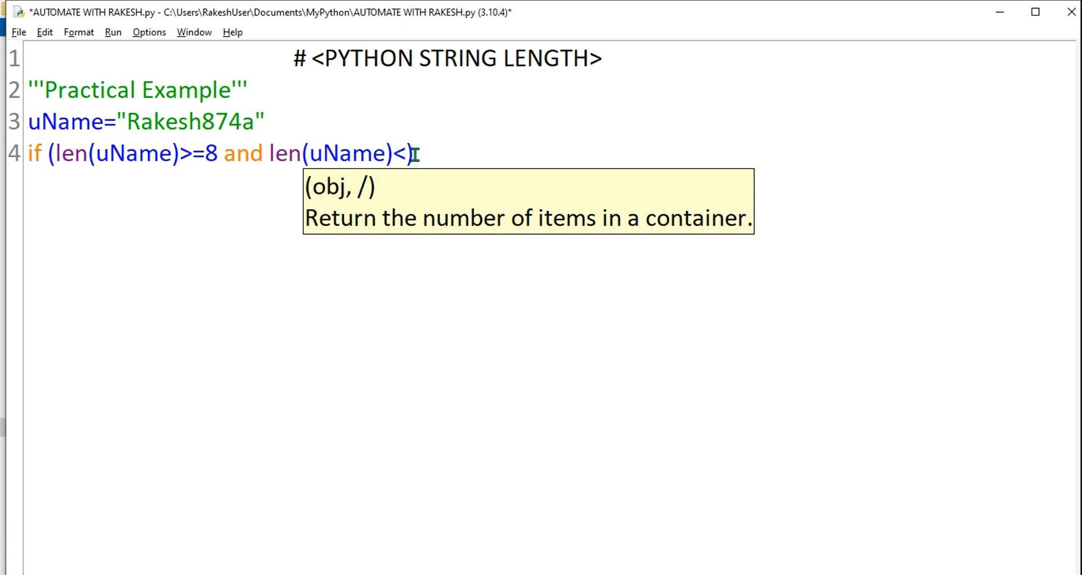
text(=12))
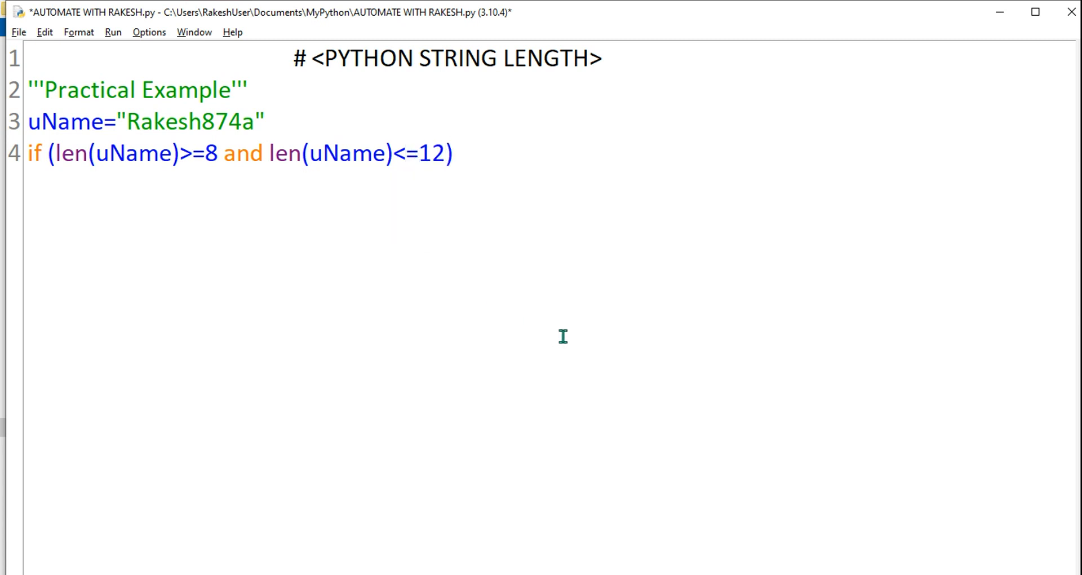
mouse_move(367, 132)
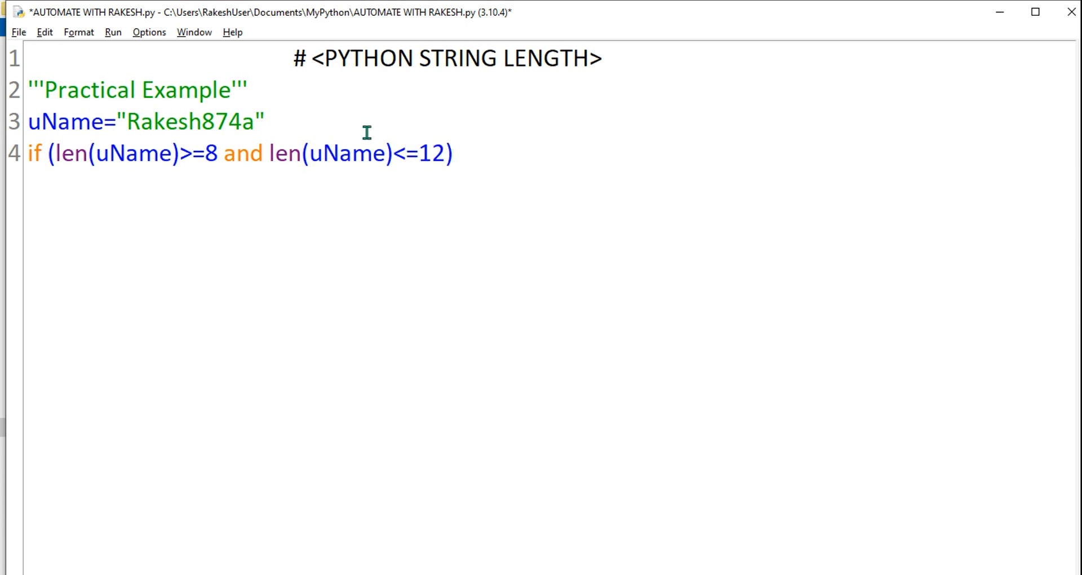
drag(45, 152, 453, 152)
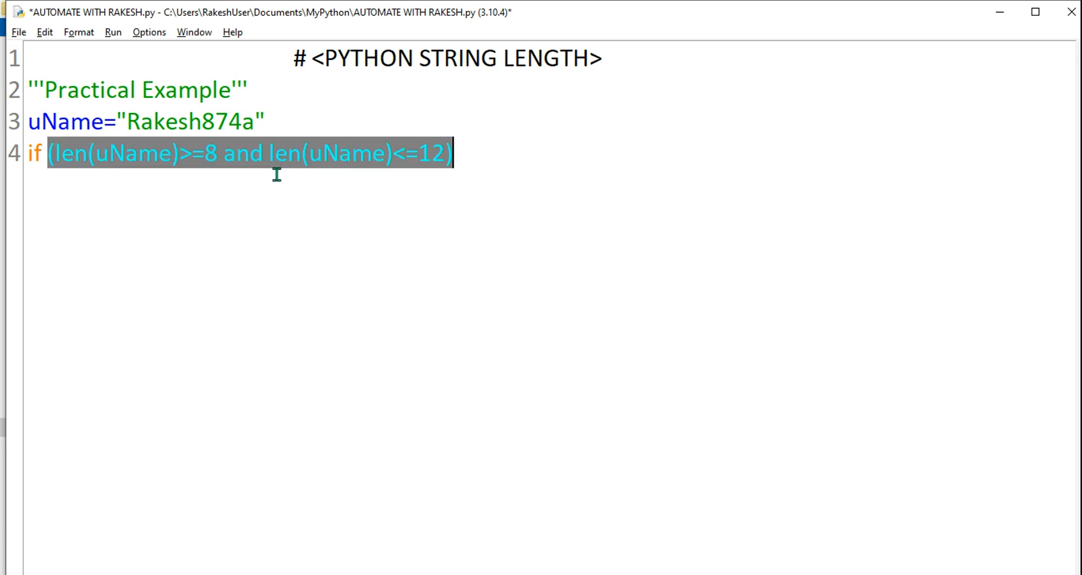
click(491, 152)
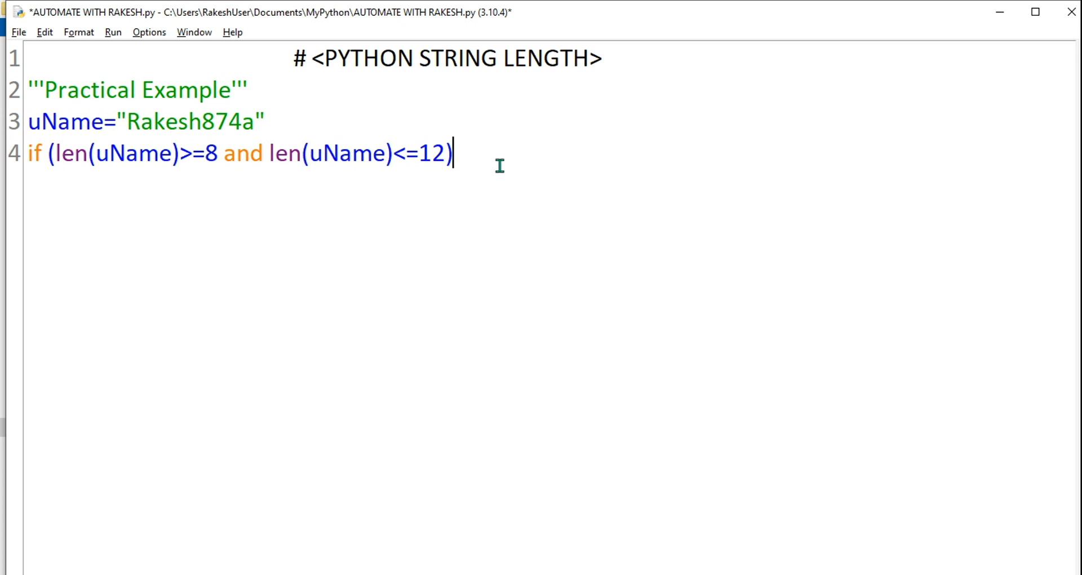
mouse_move(75, 162)
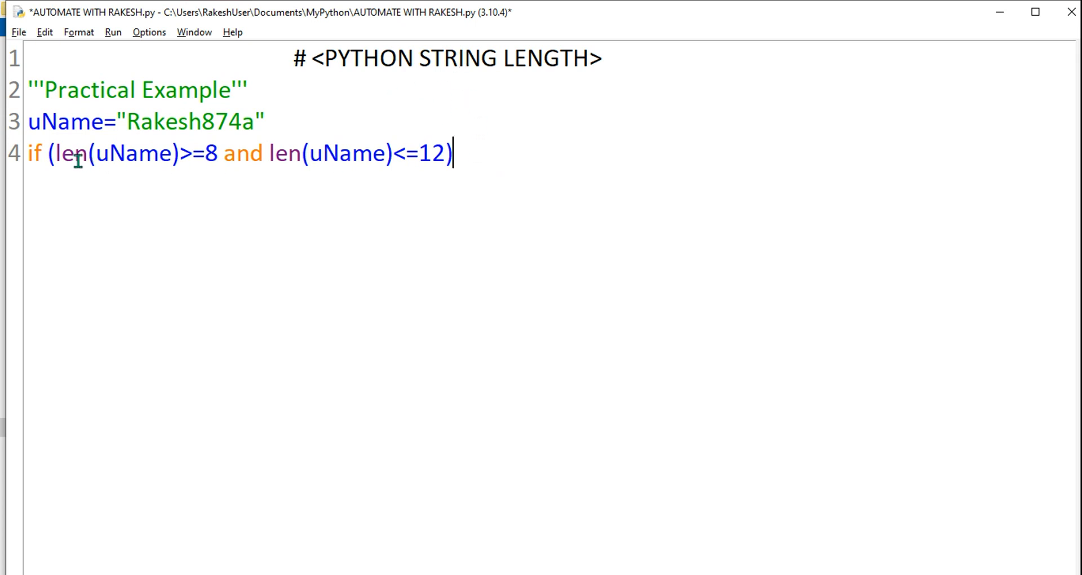
double_click(283, 152)
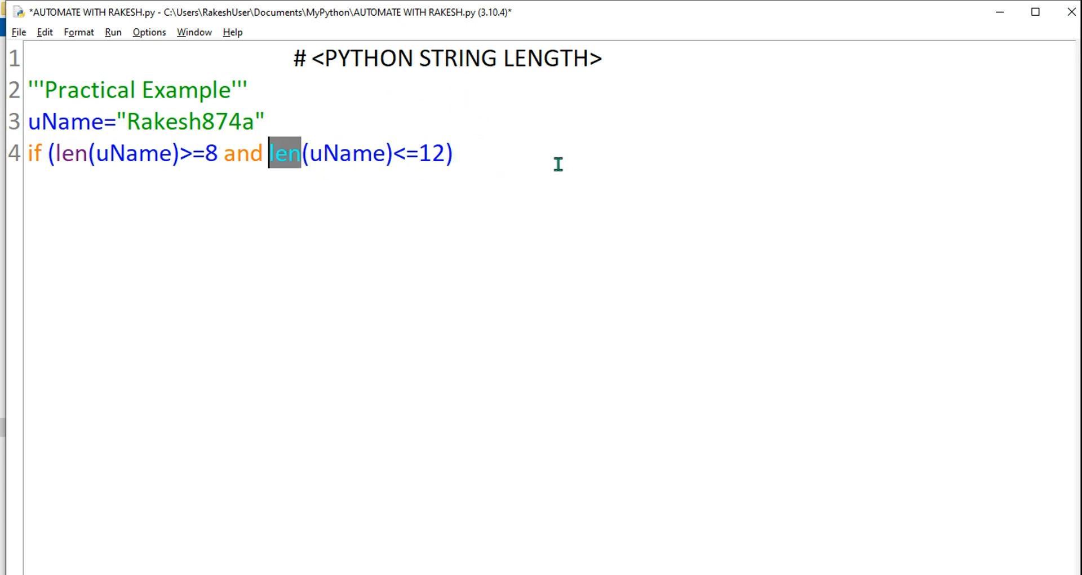
mouse_move(494, 158)
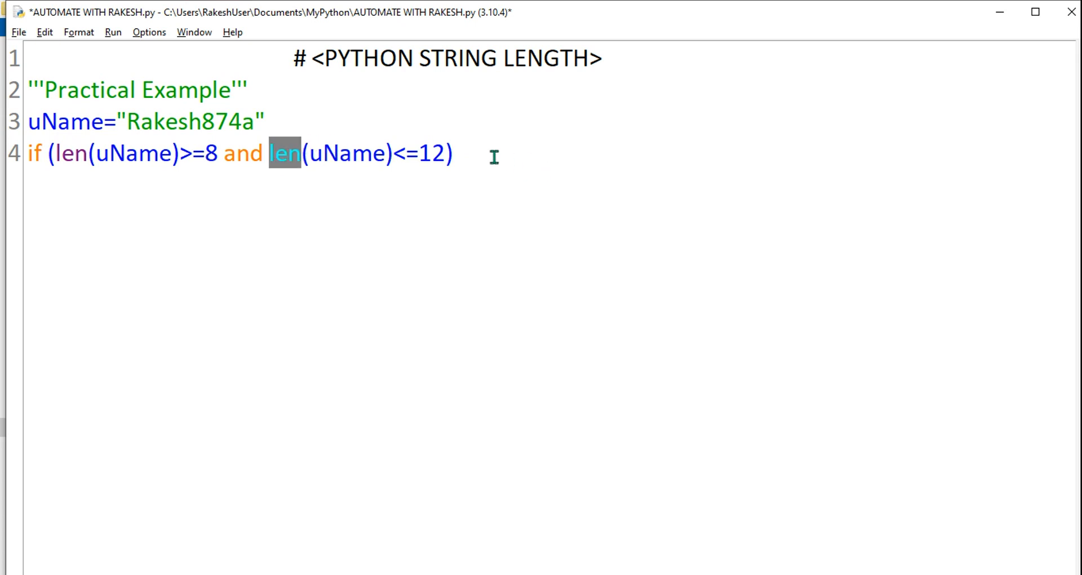
click(167, 121)
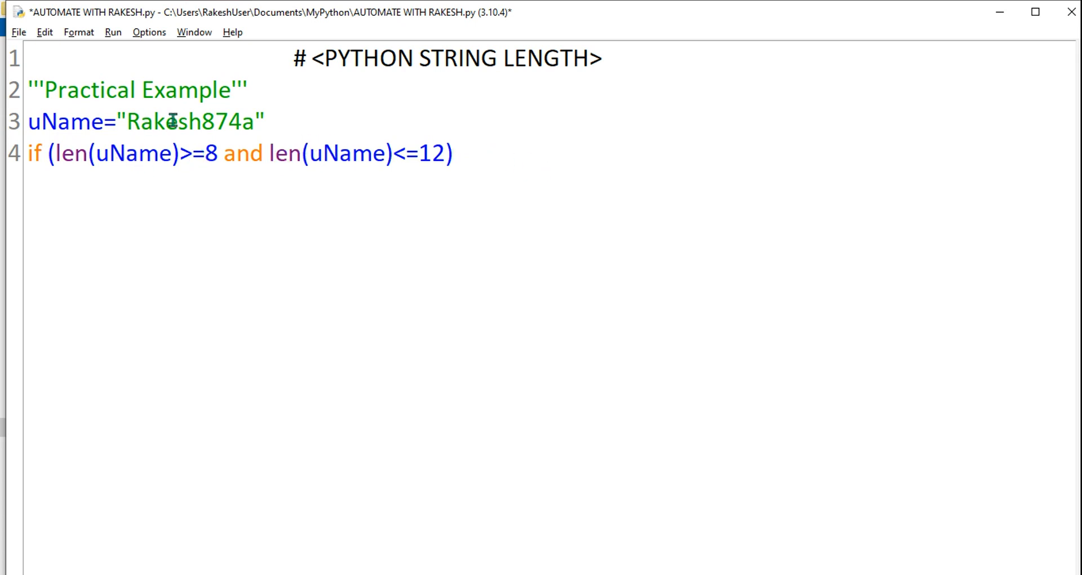
double_click(182, 122)
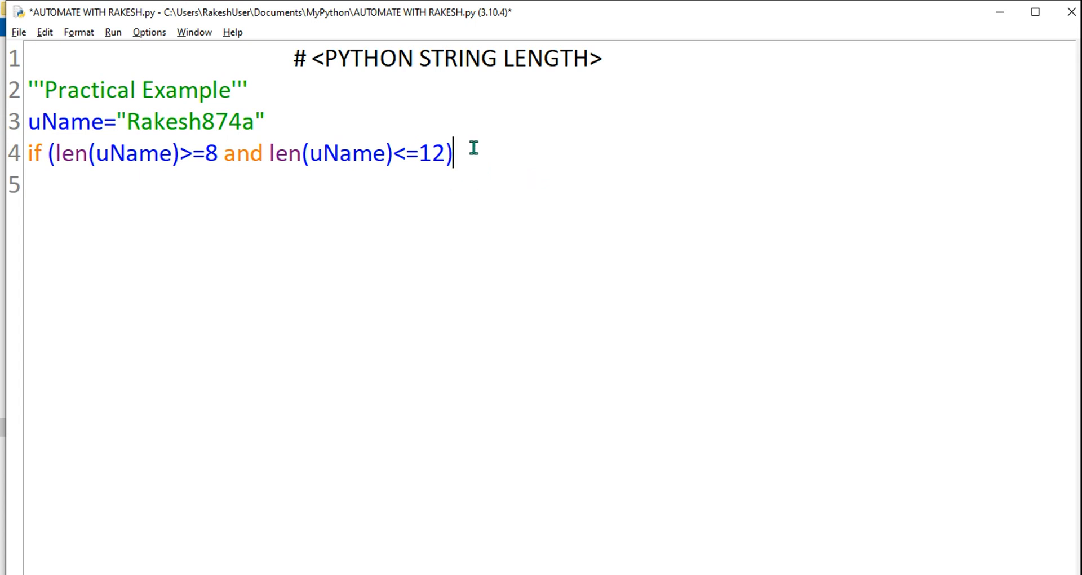
- End the if with a colon and add print("good") on indented line 5
text(:)
click(547, 185)
text(print)
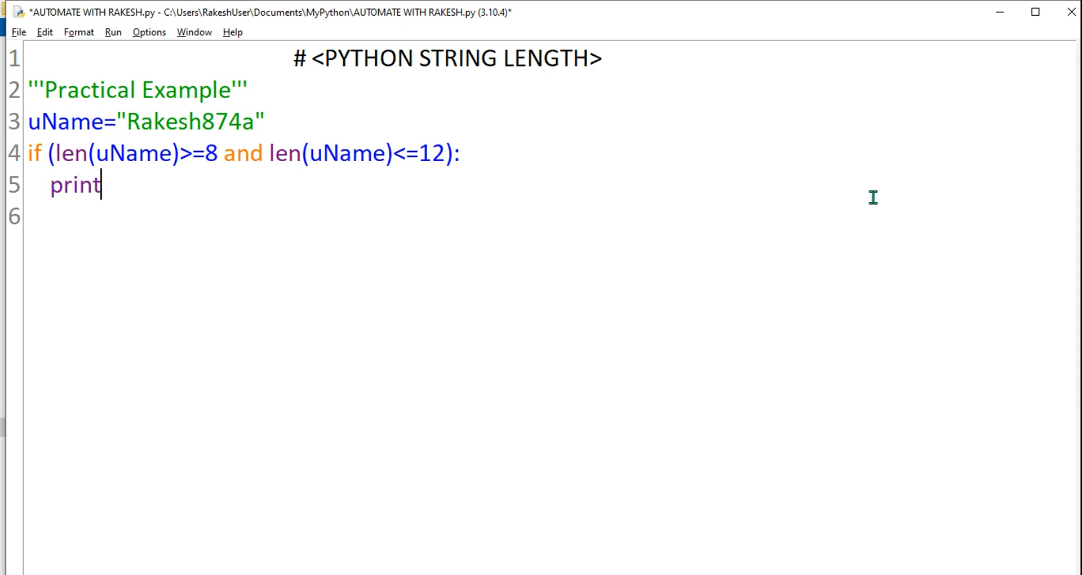
text(())
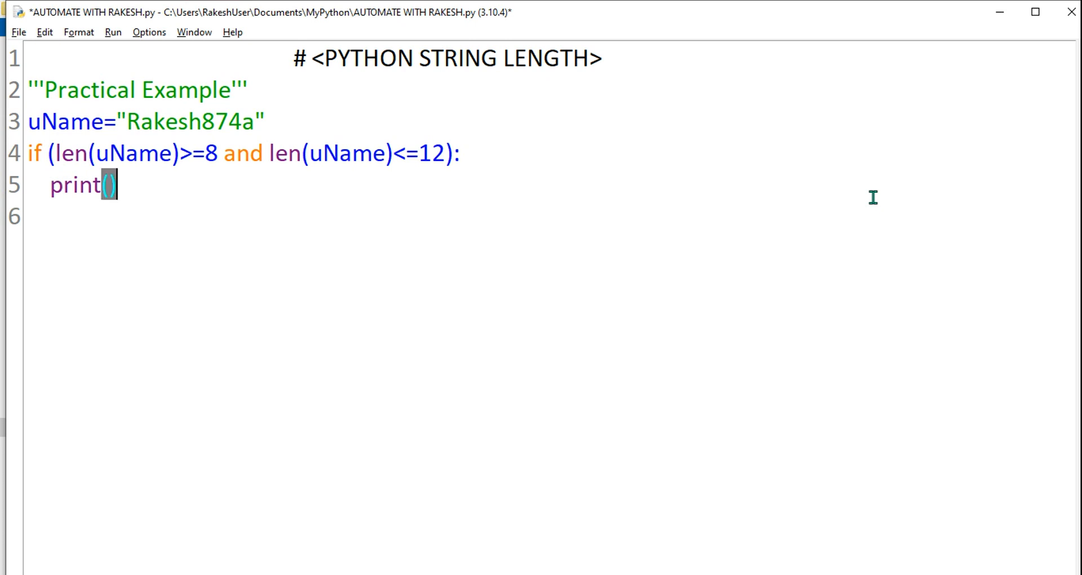
click(109, 186)
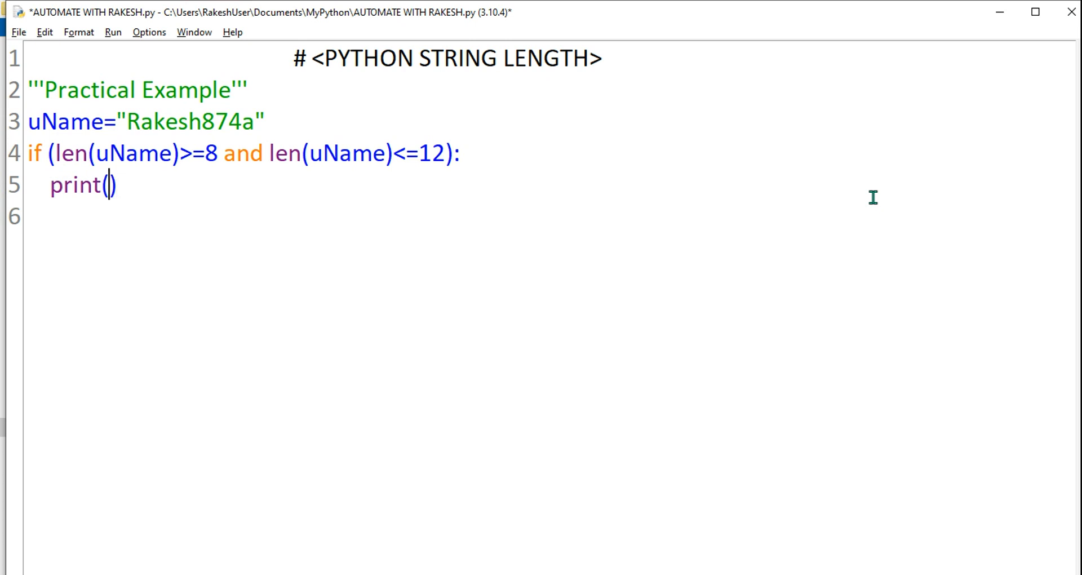
text("go")
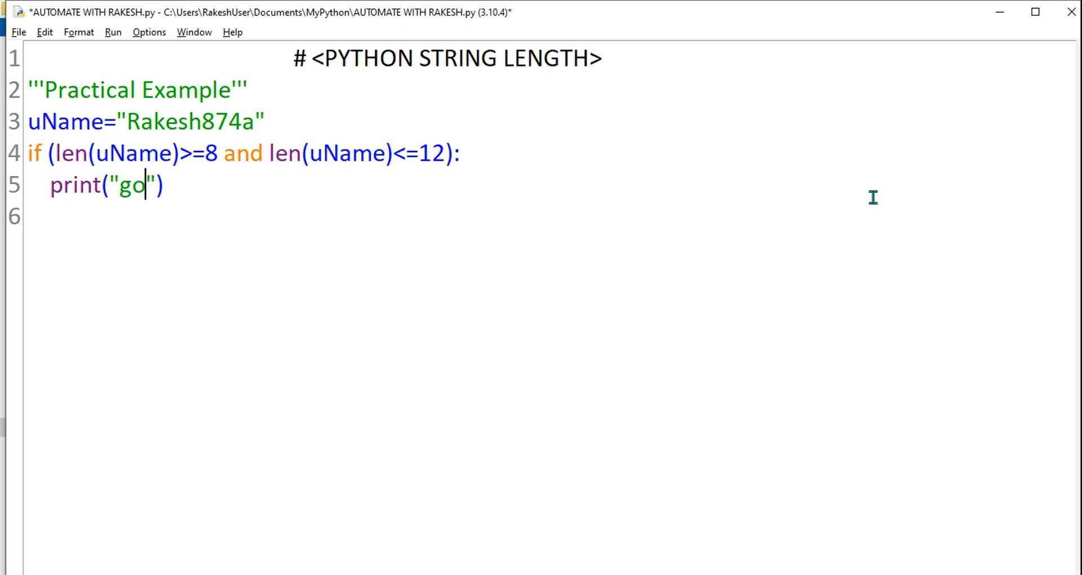
text(od)
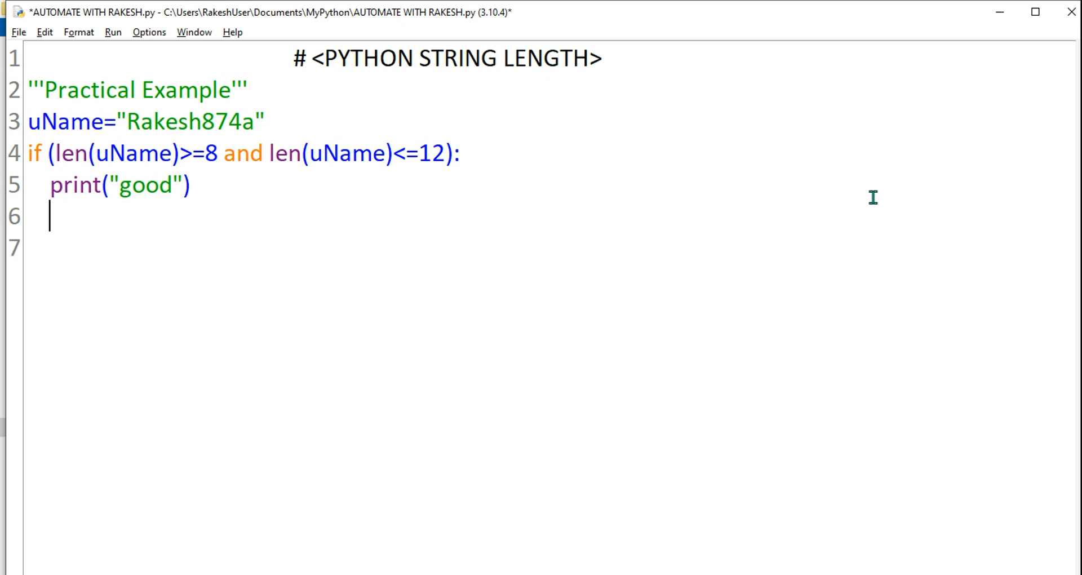
click(27, 216)
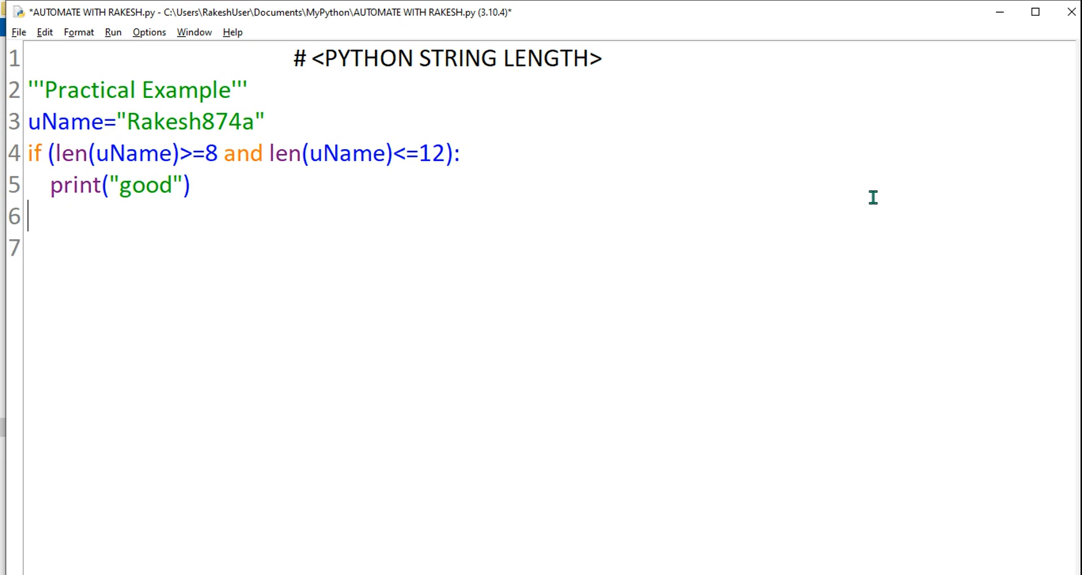
- Add else: with print("bad") on its indented line to complete the if-else
text(else)
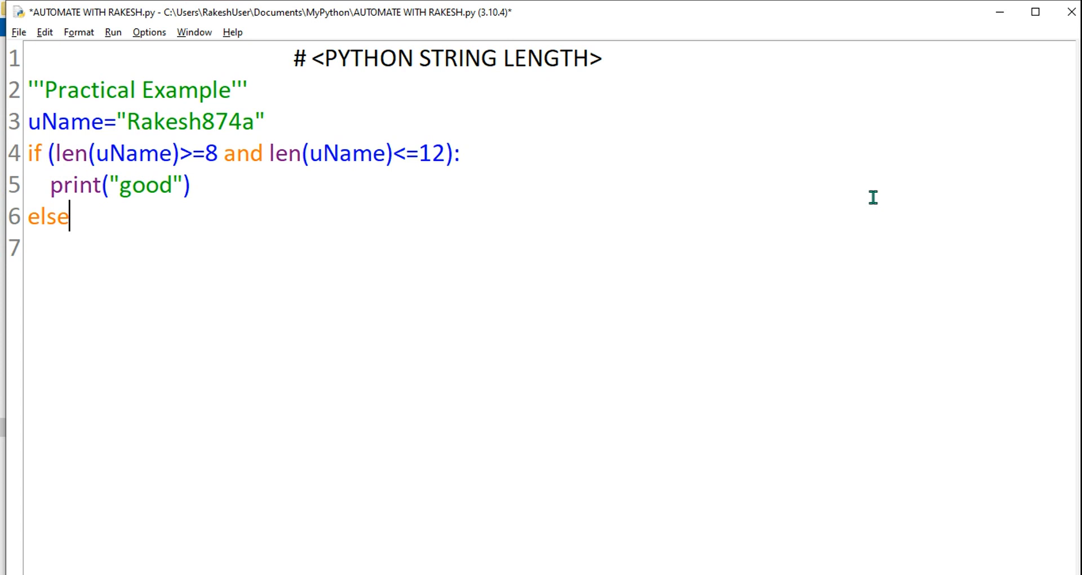
text(:)
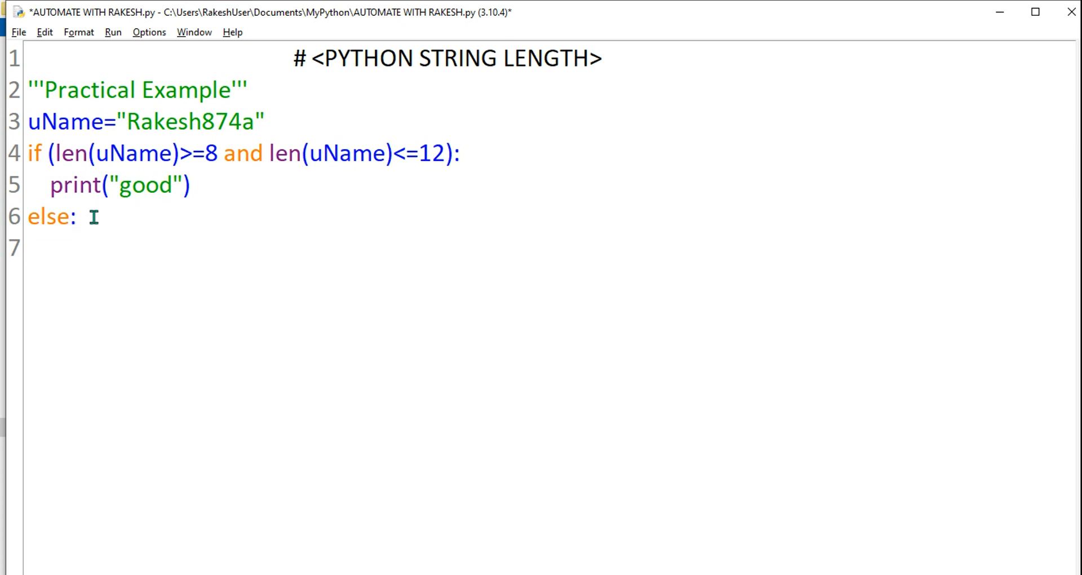
key(Return)
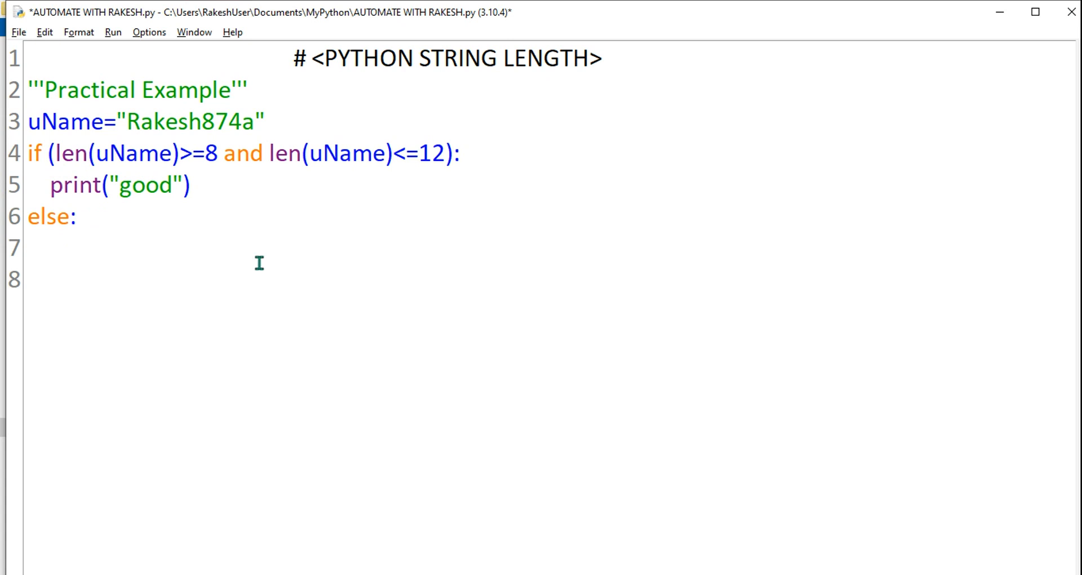
text(print)
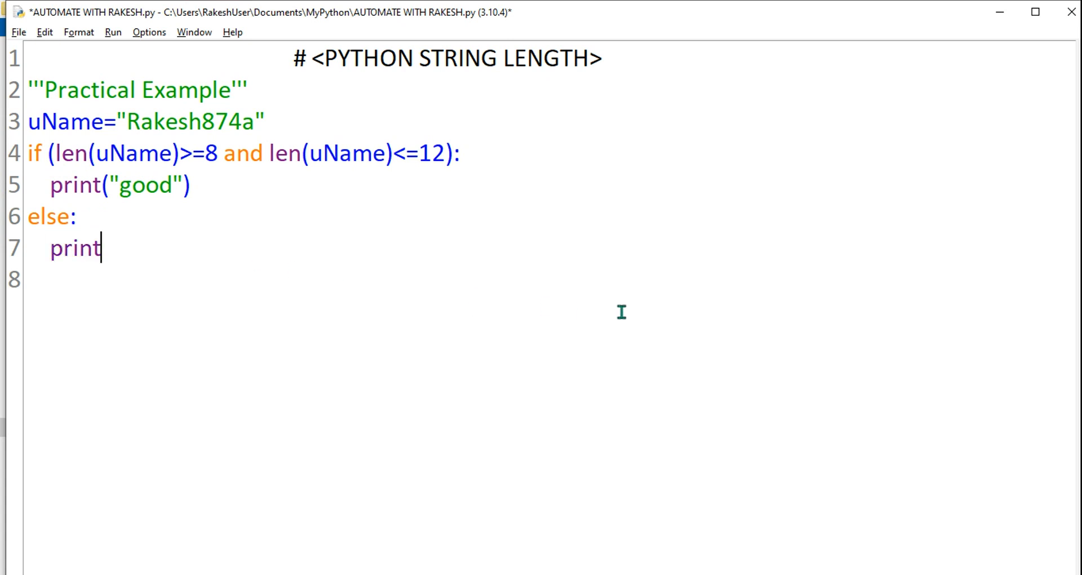
text(())
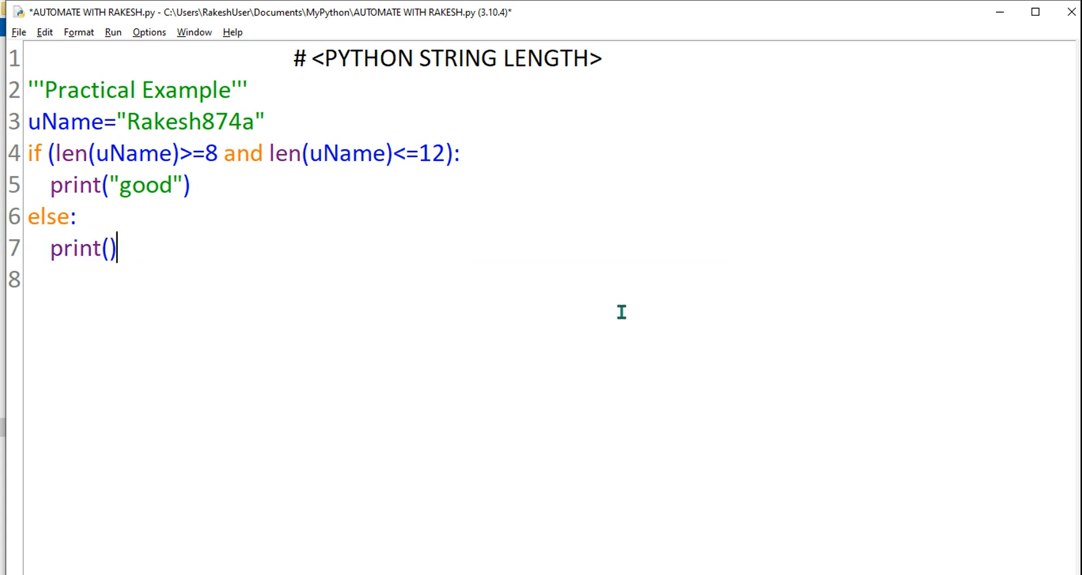
text("")
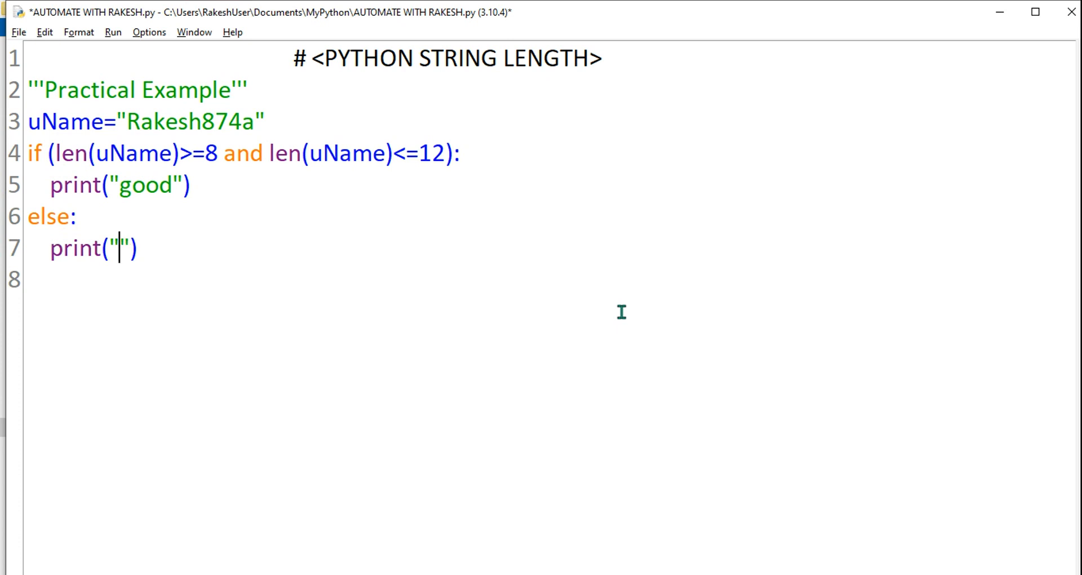
text(bad)
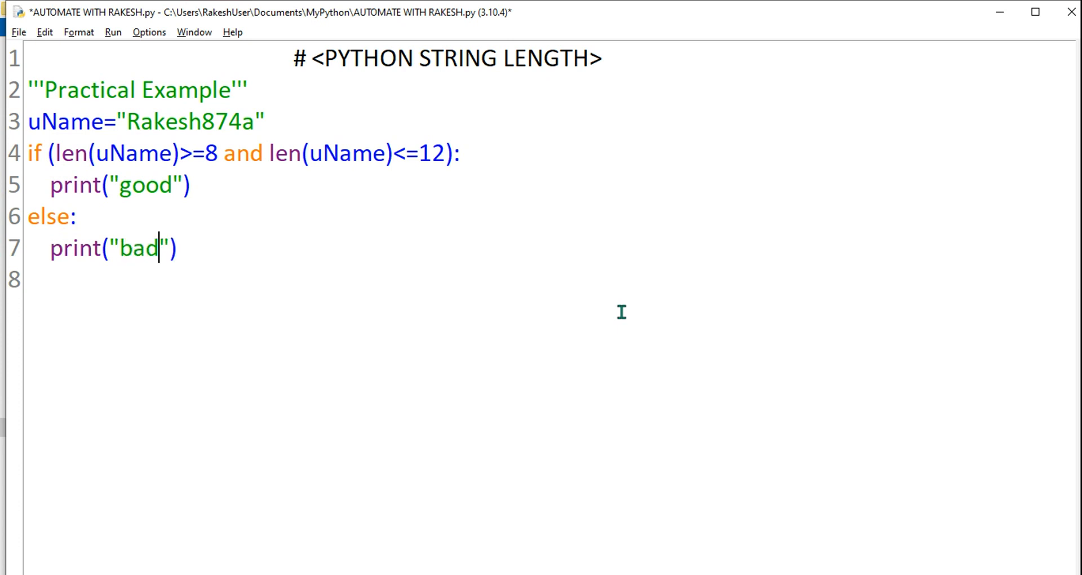
double_click(138, 248)
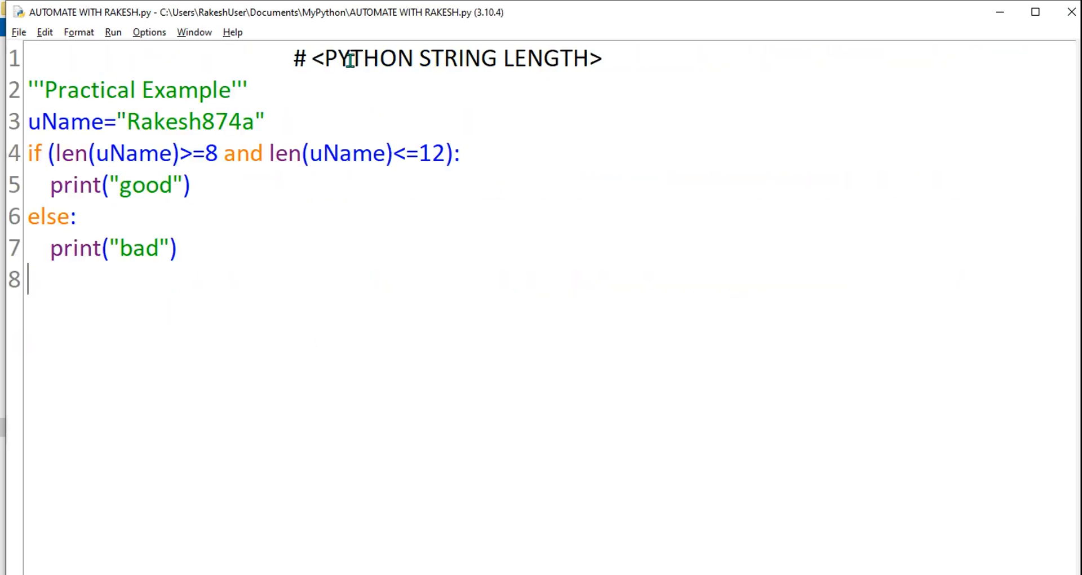
mouse_move(138, 122)
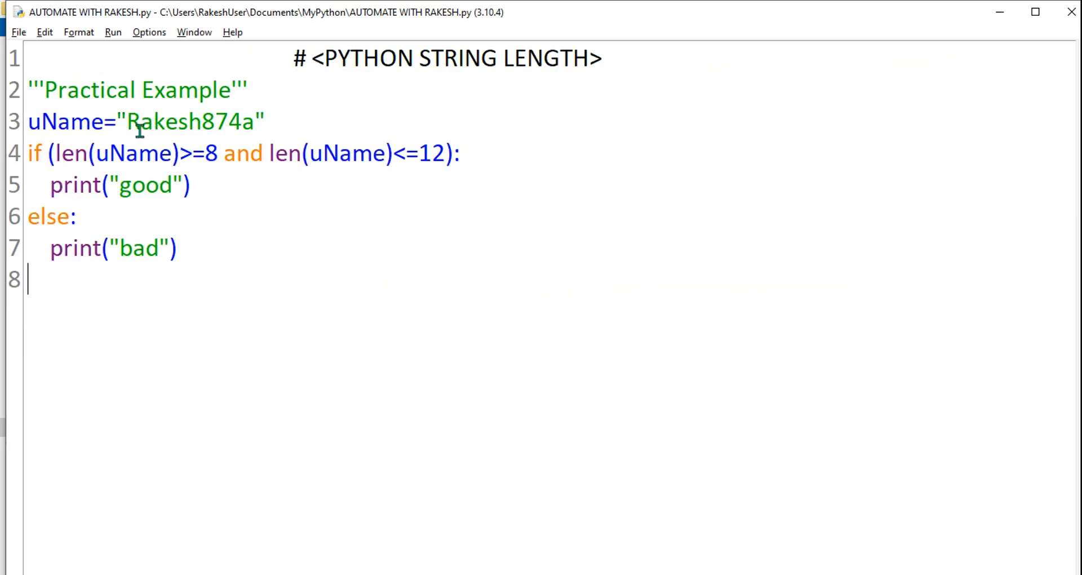
mouse_move(195, 131)
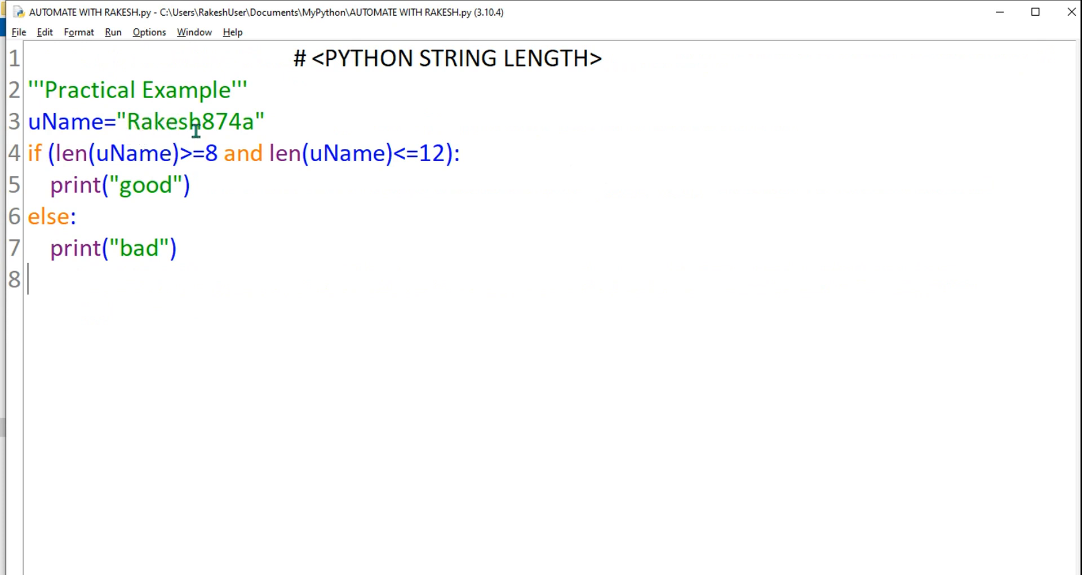
mouse_move(268, 122)
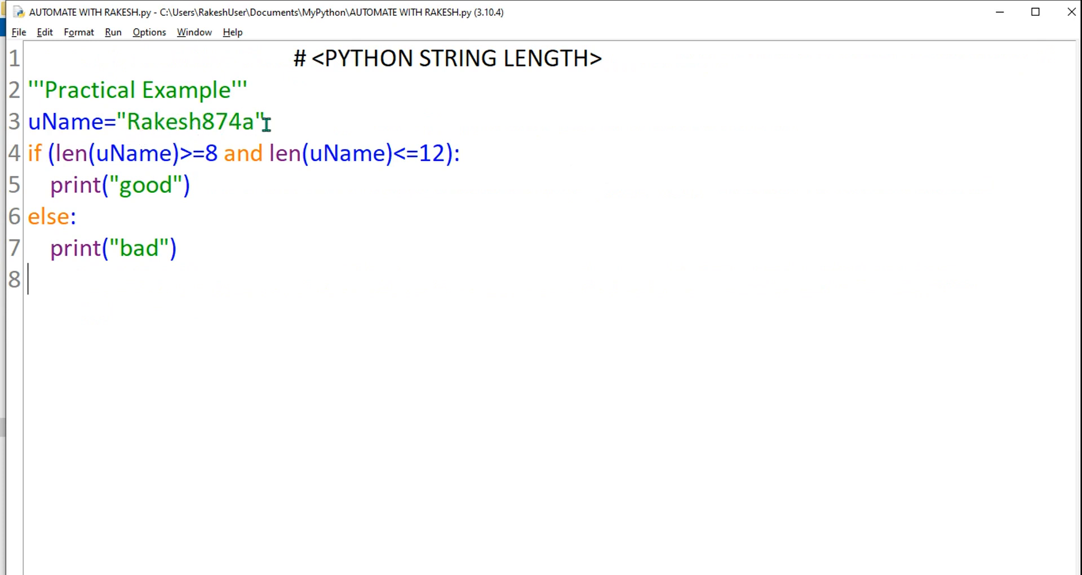
- Change uName to "Rakesh1", save the script and run it to test
key(Backspace)
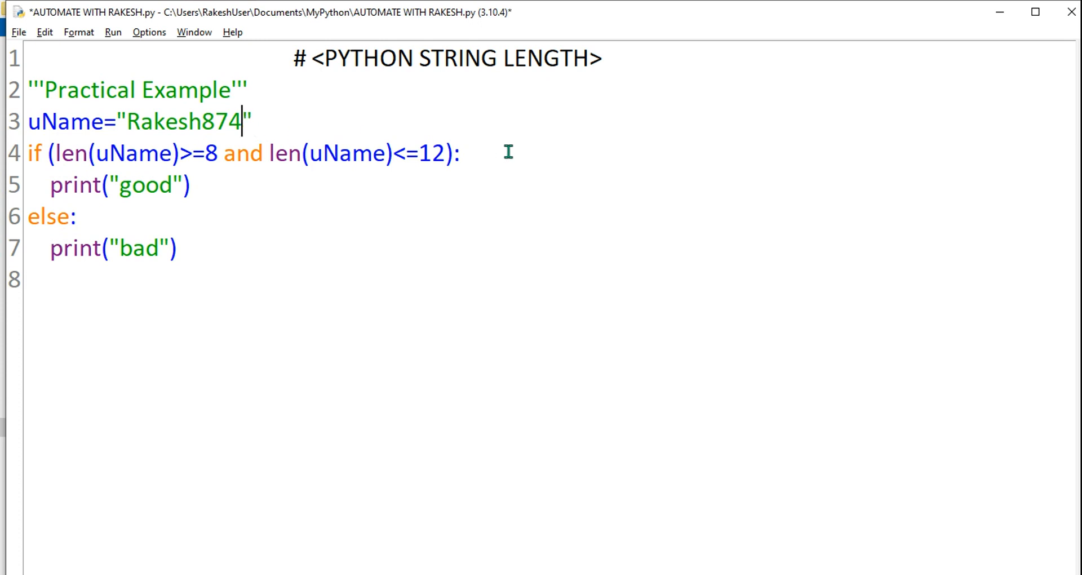
key(Backspace)
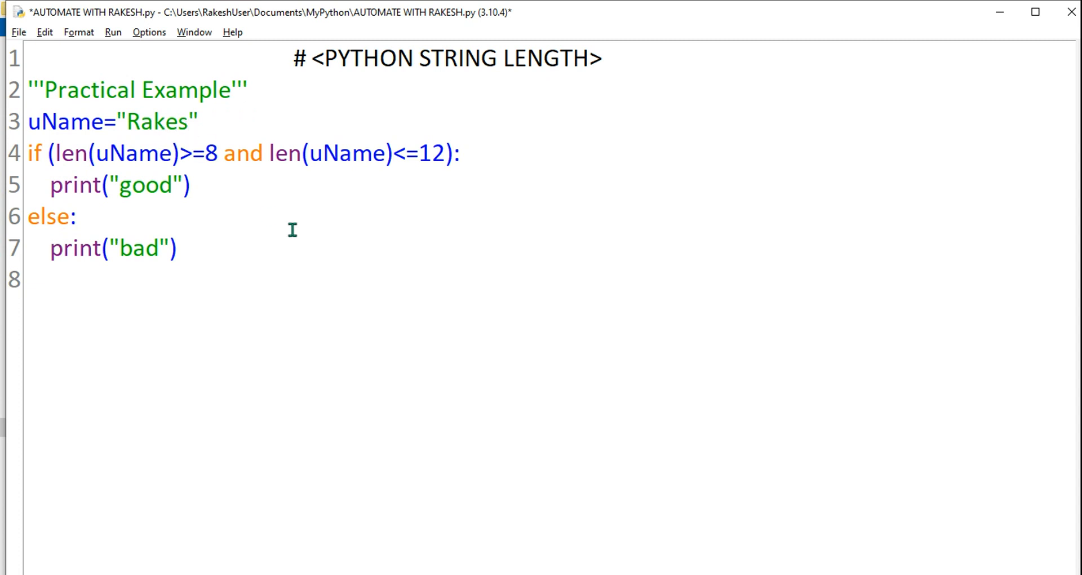
text(h)
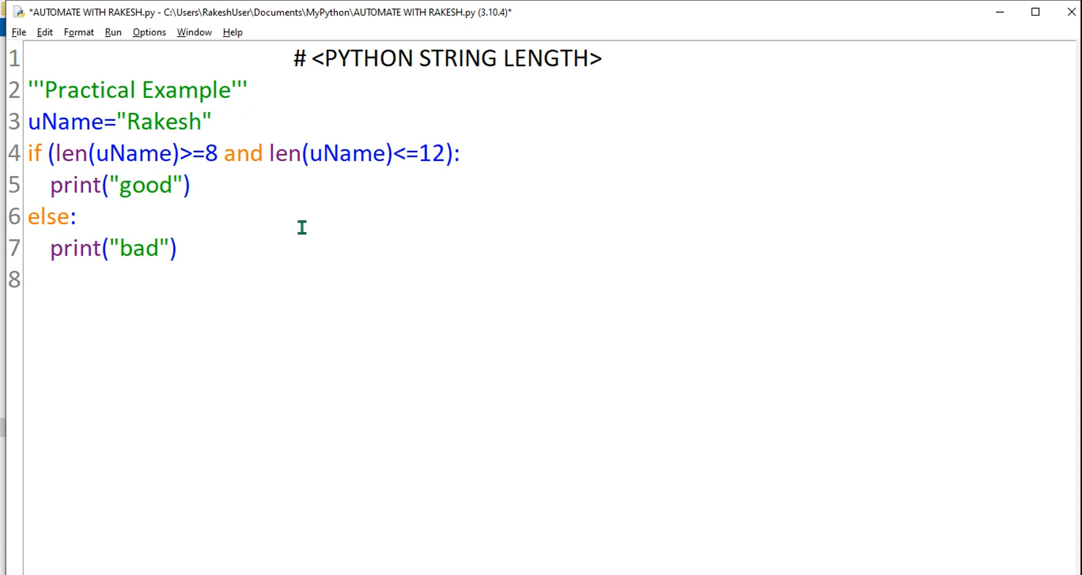
text(1)
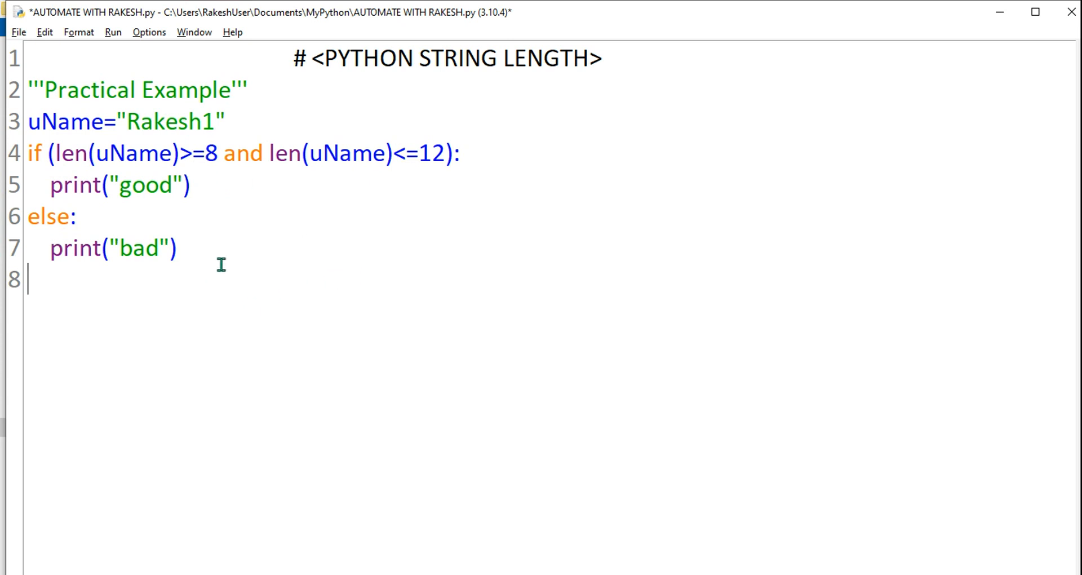
key(ctrl+s)
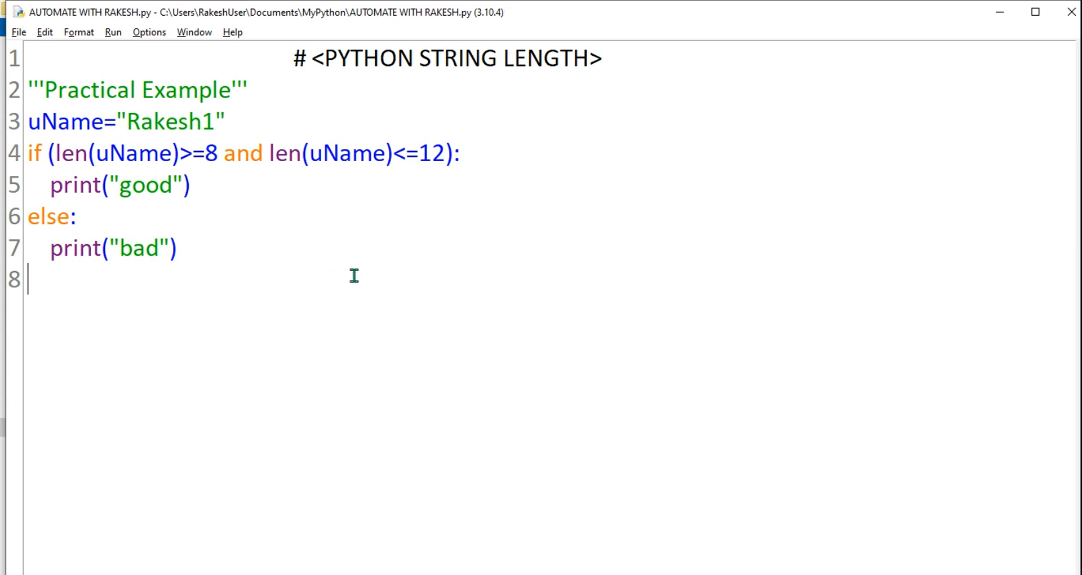
key(F5)
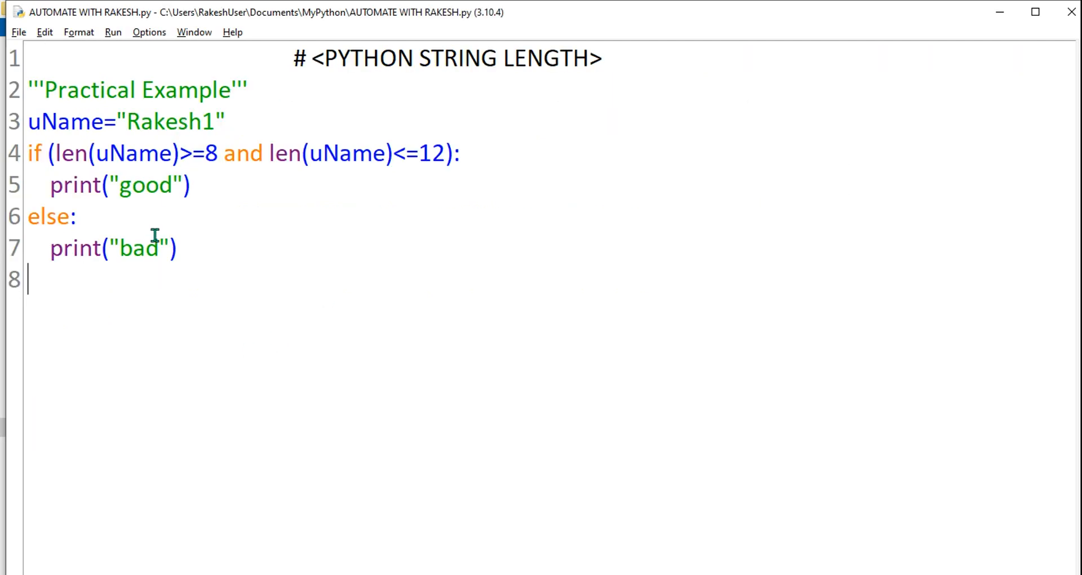
- Extend the username to Rakesh18 and run the script to test it
click(215, 122)
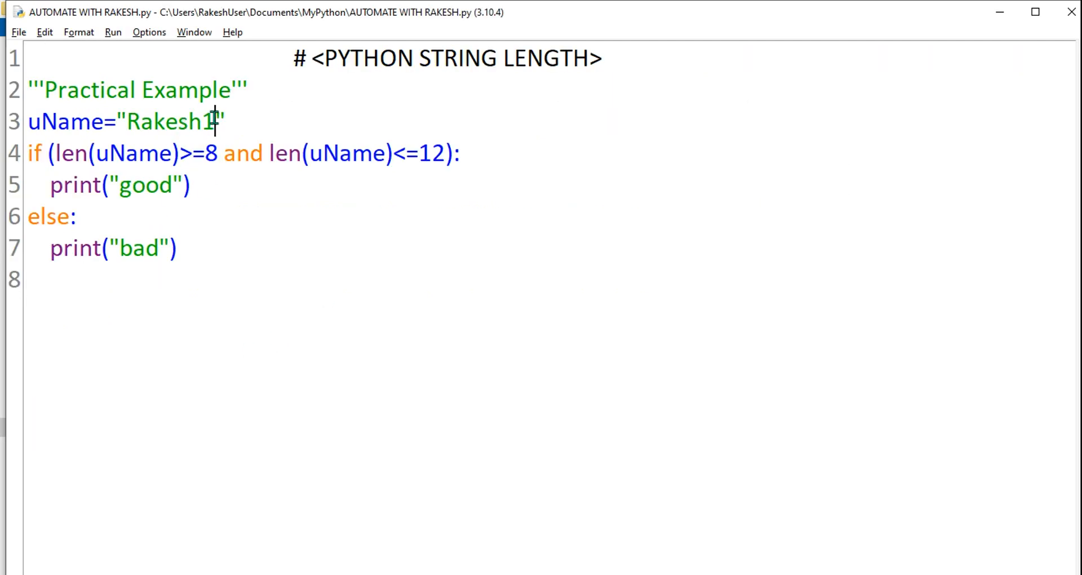
text(8)
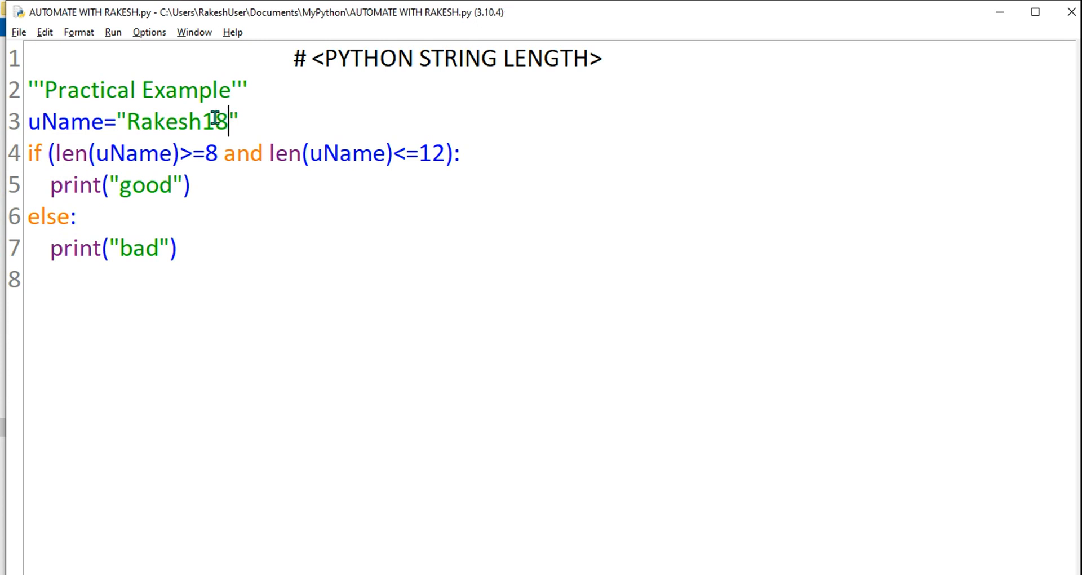
key(F5)
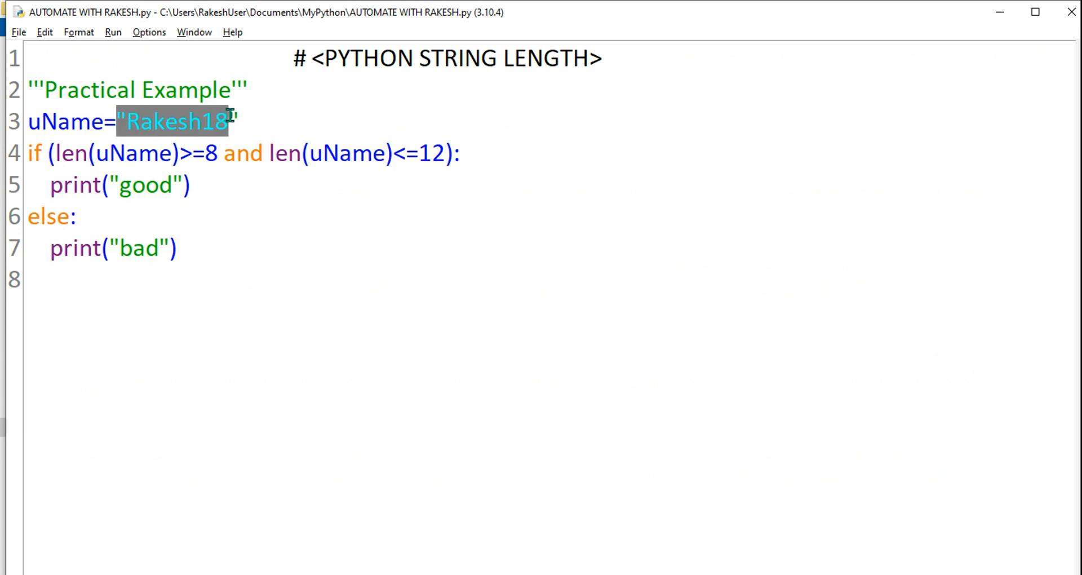
- Lengthen the username with 1234, then save and run the script again
click(241, 121)
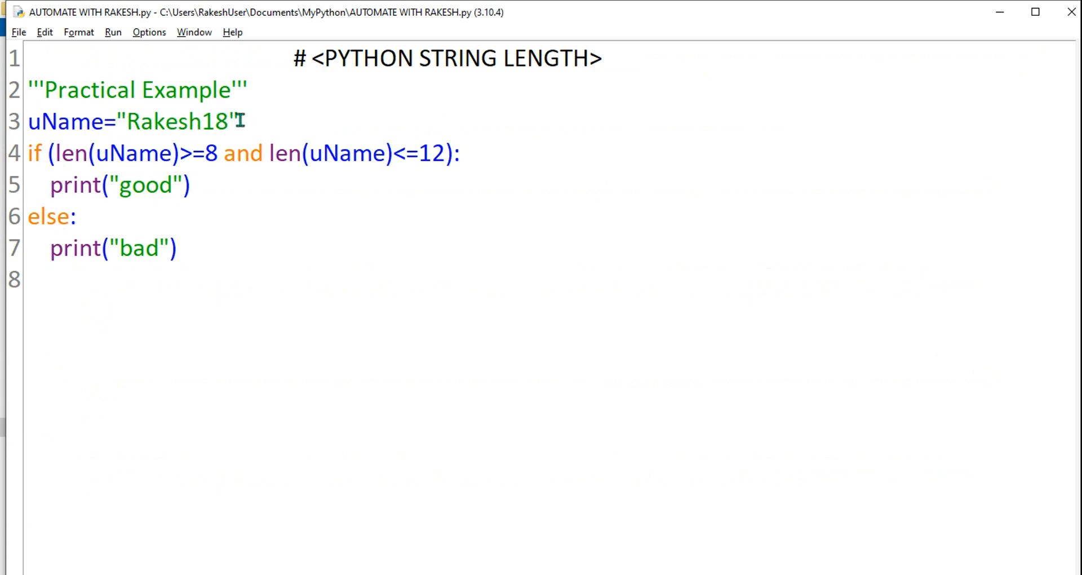
text(1234)
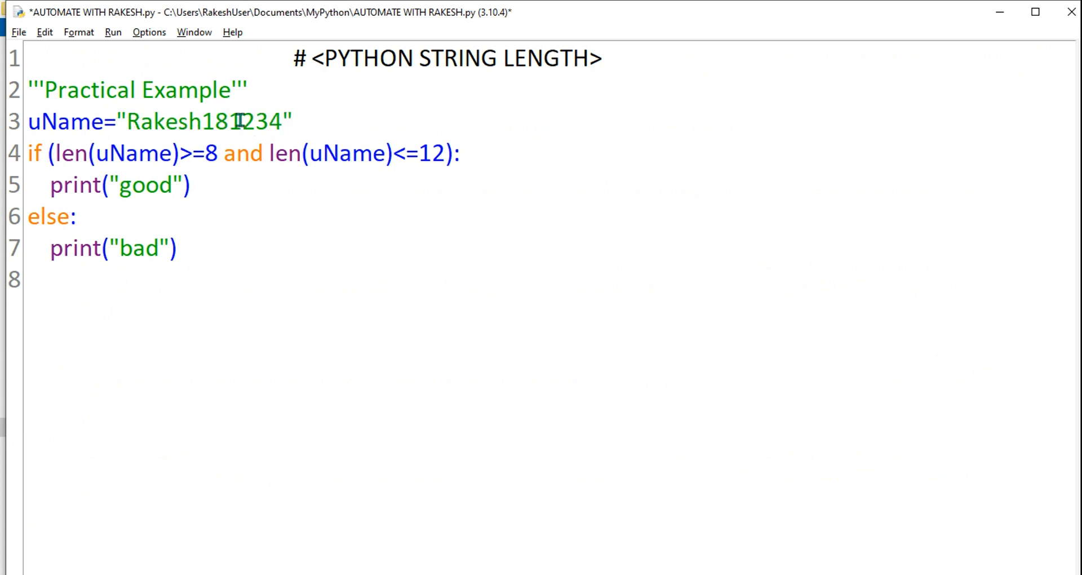
key(ctrl+s)
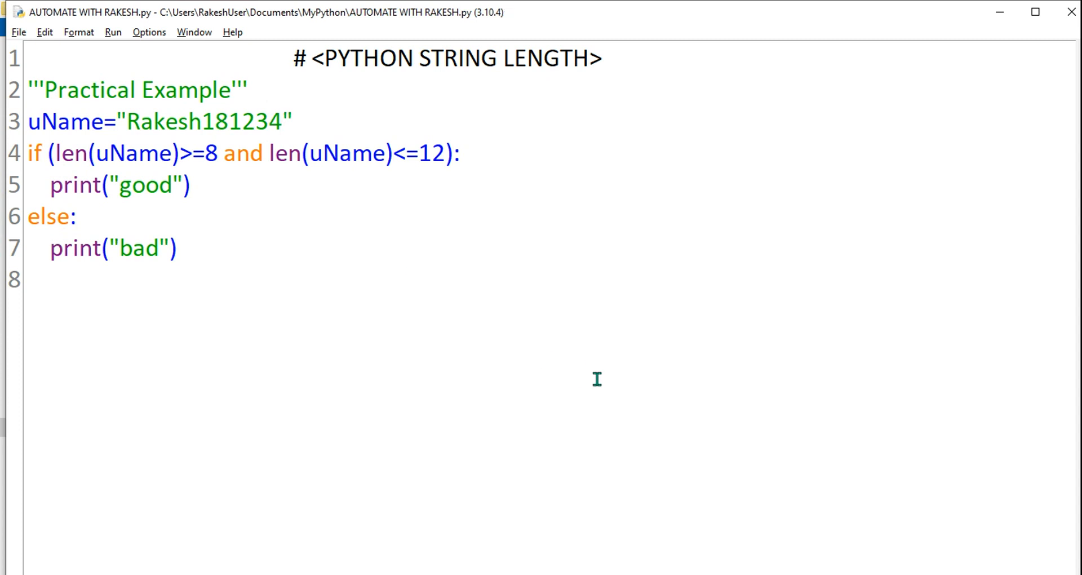
key(F5)
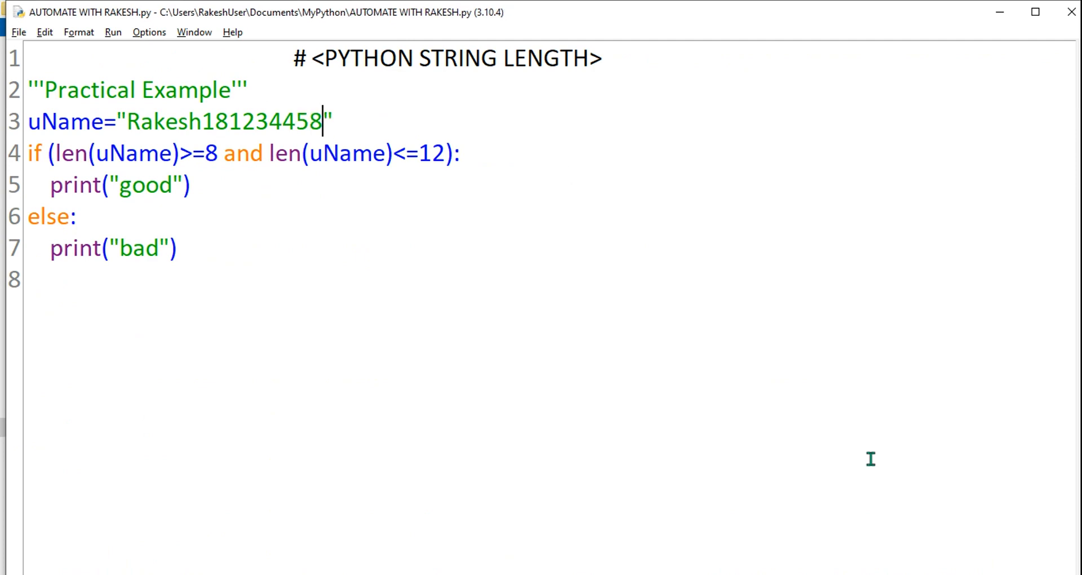
key(F5)
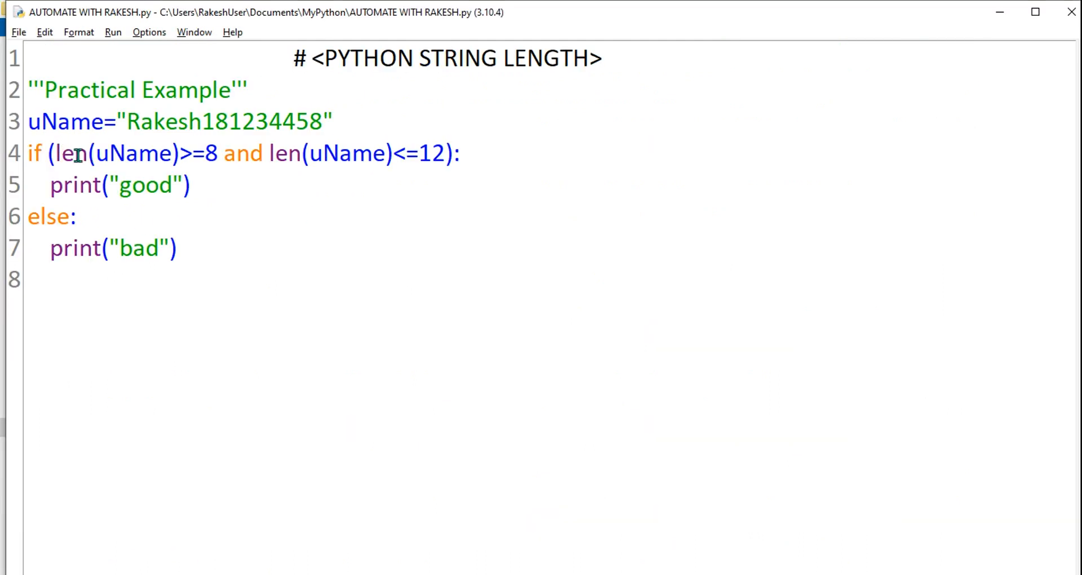
mouse_move(618, 331)
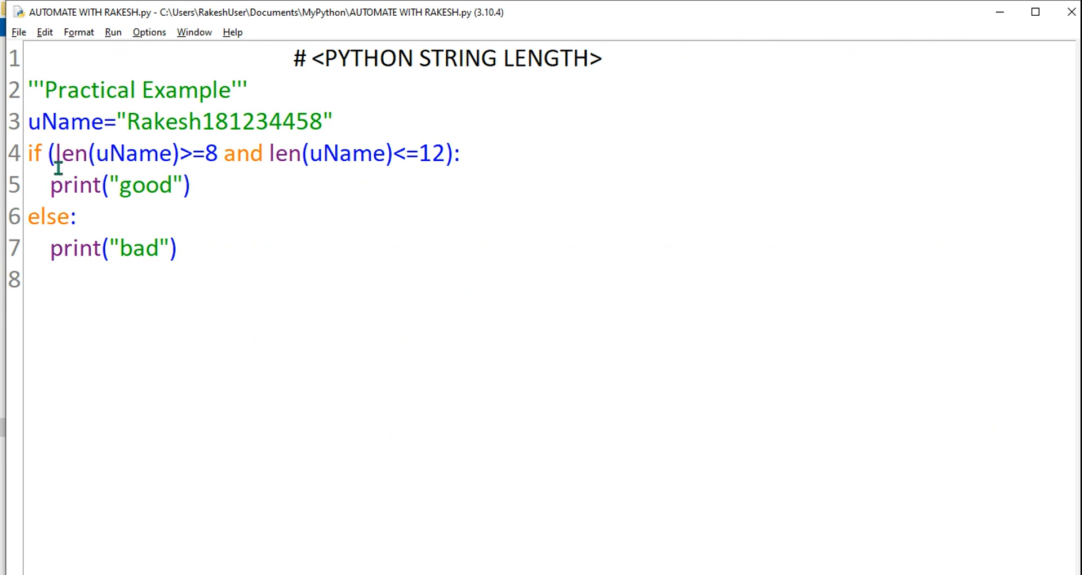
double_click(72, 152)
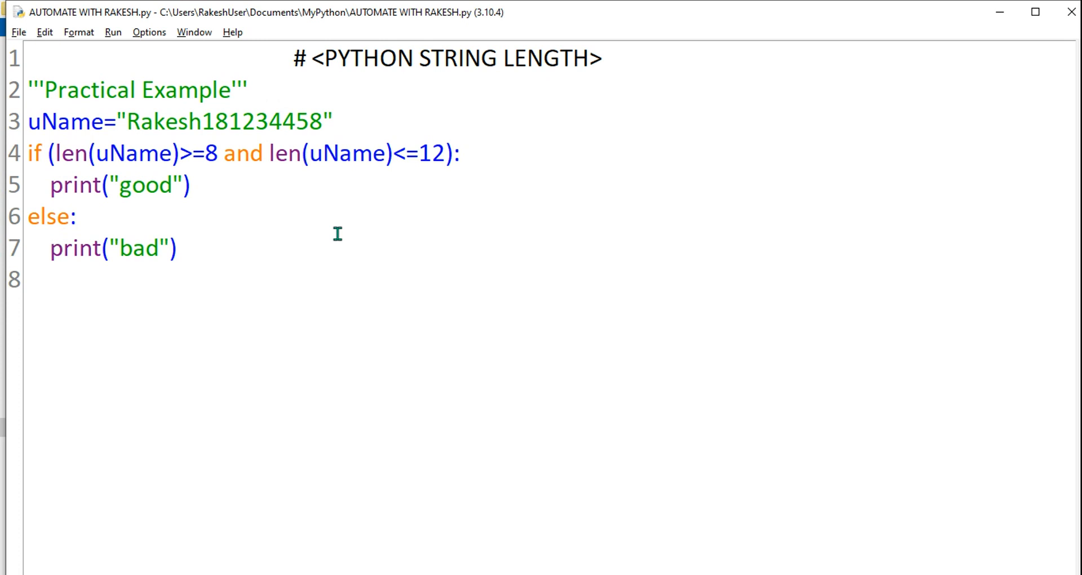
click(177, 248)
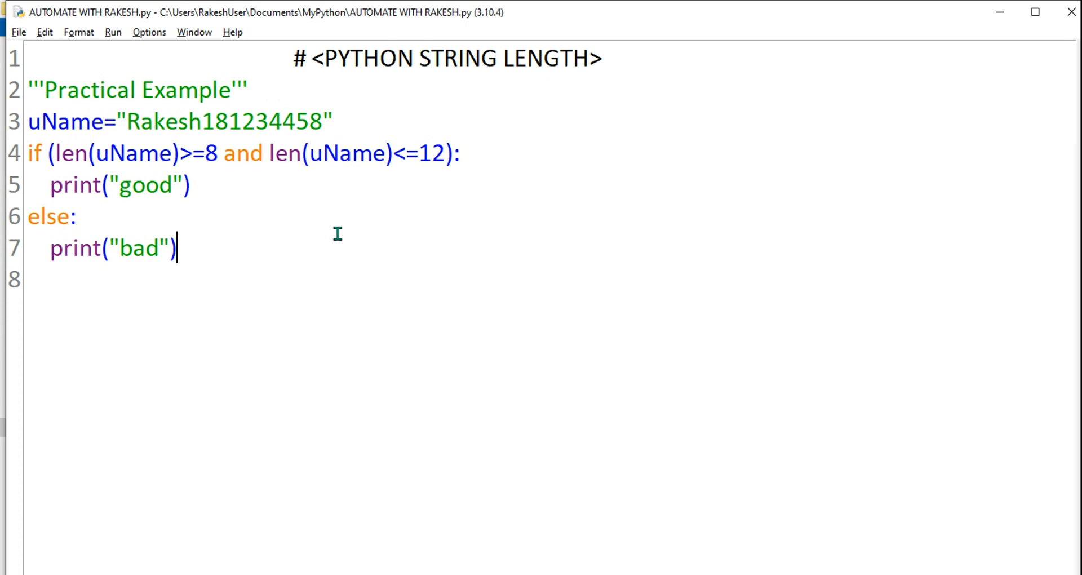
mouse_move(70, 153)
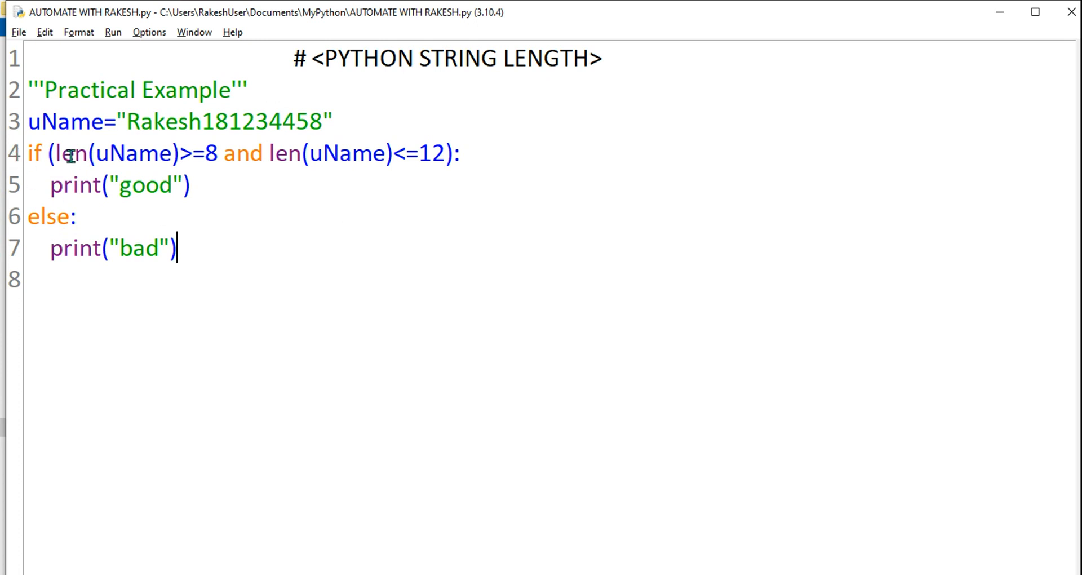
double_click(69, 153)
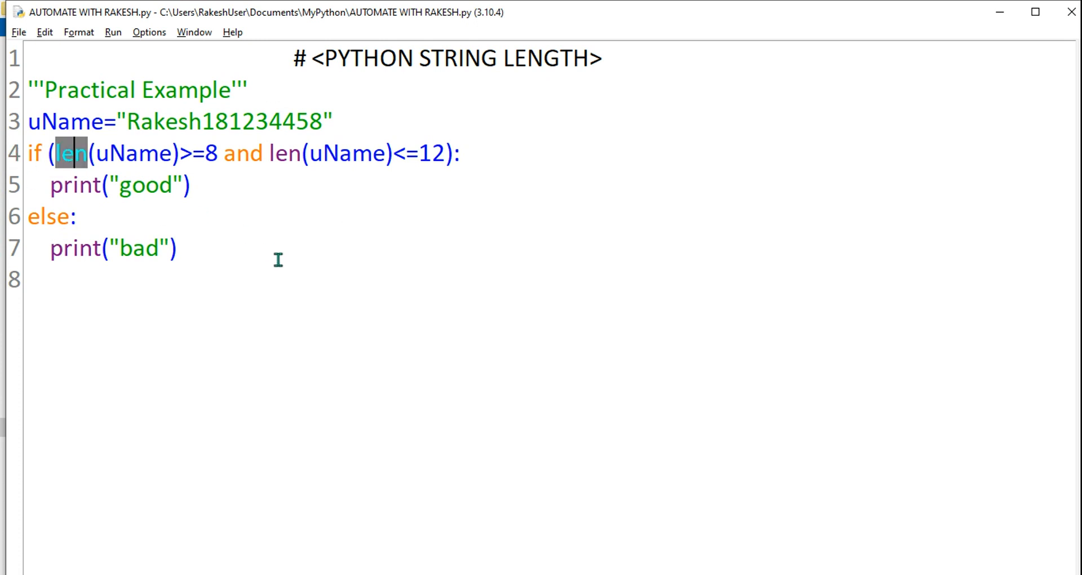
click(177, 248)
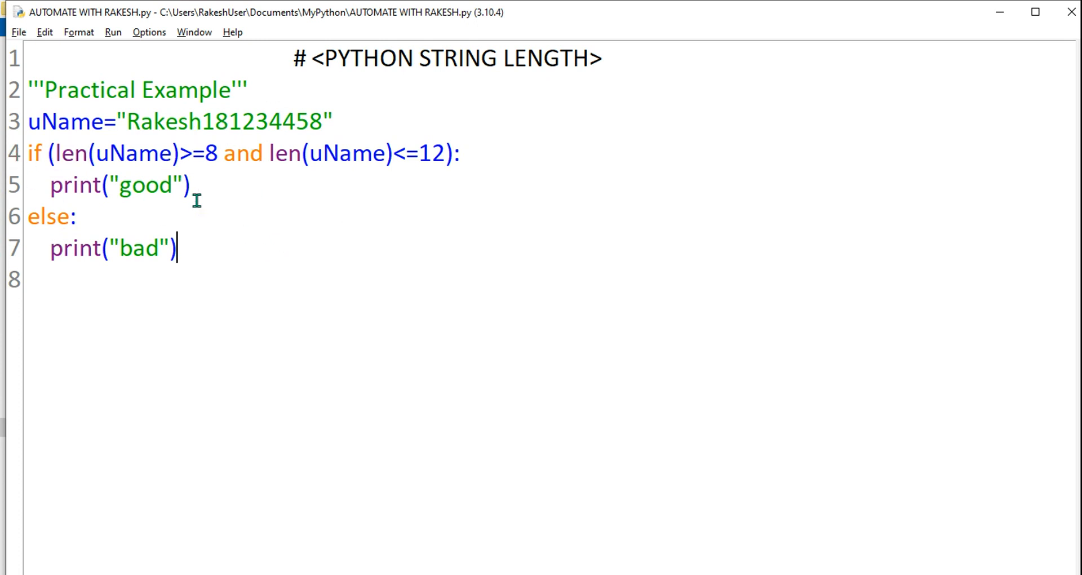
double_click(70, 152)
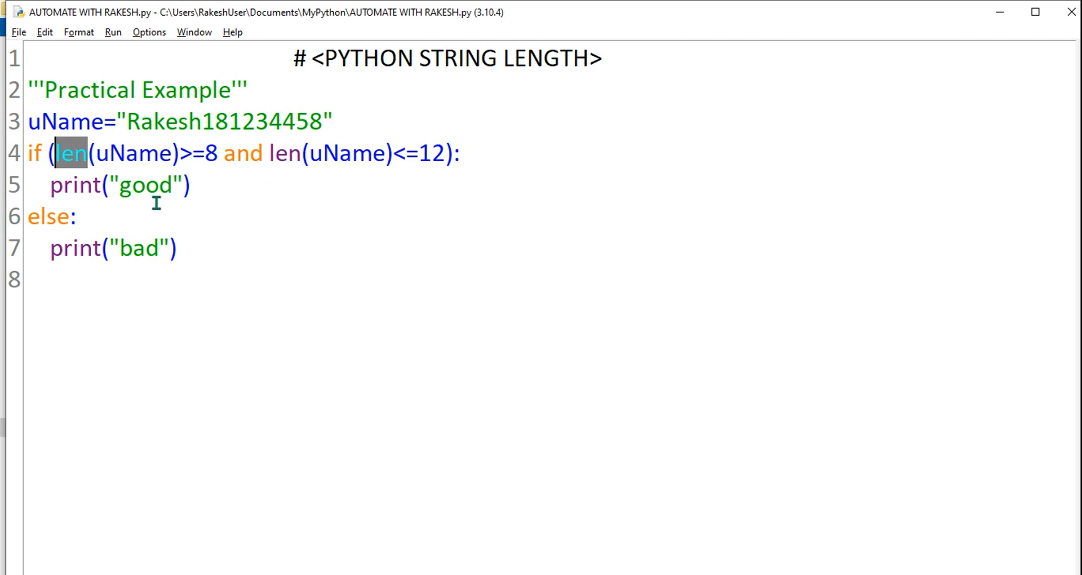
click(336, 278)
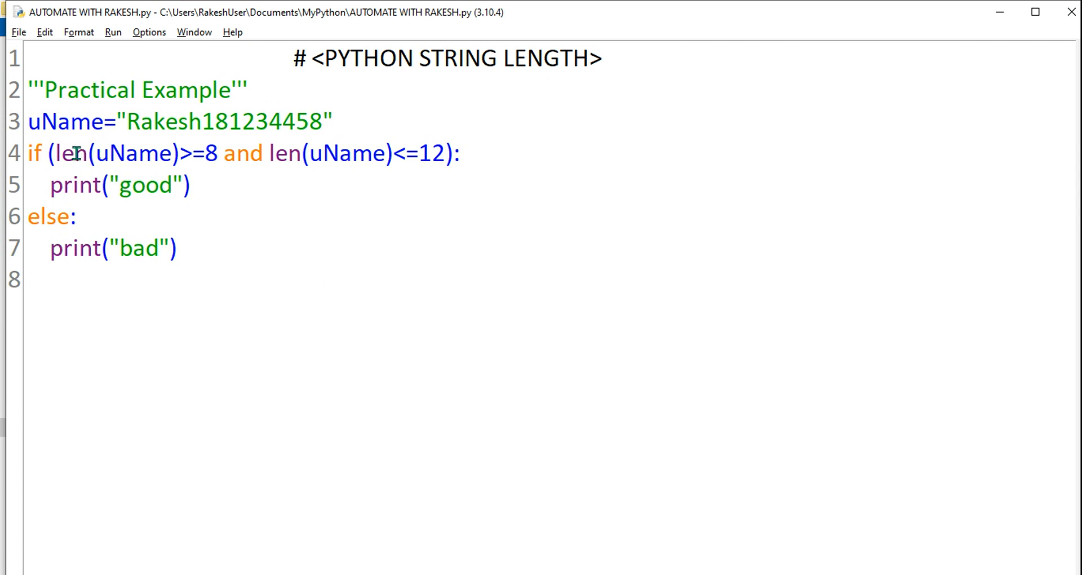
click(177, 248)
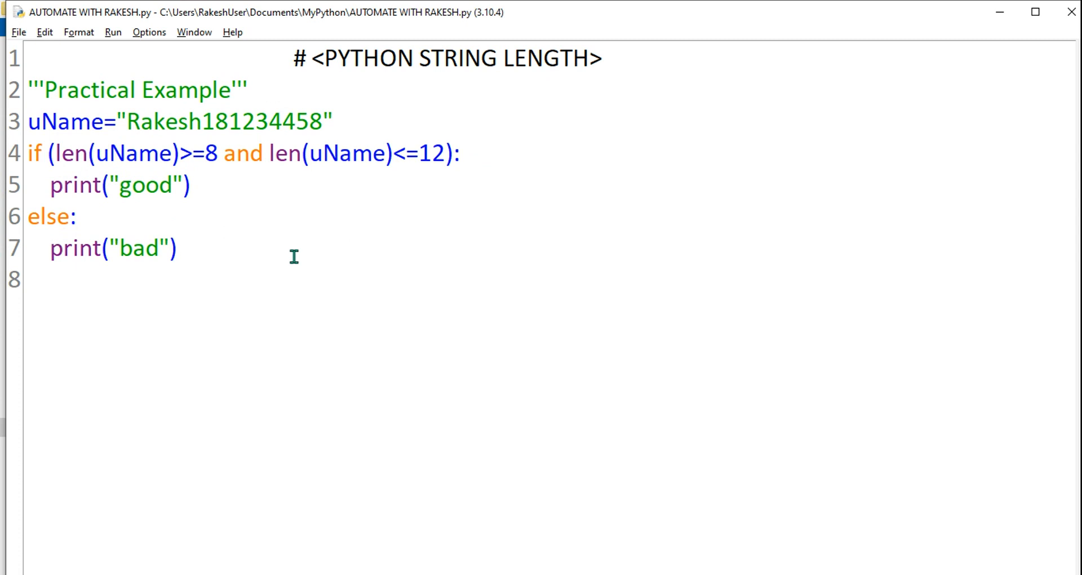
click(177, 248)
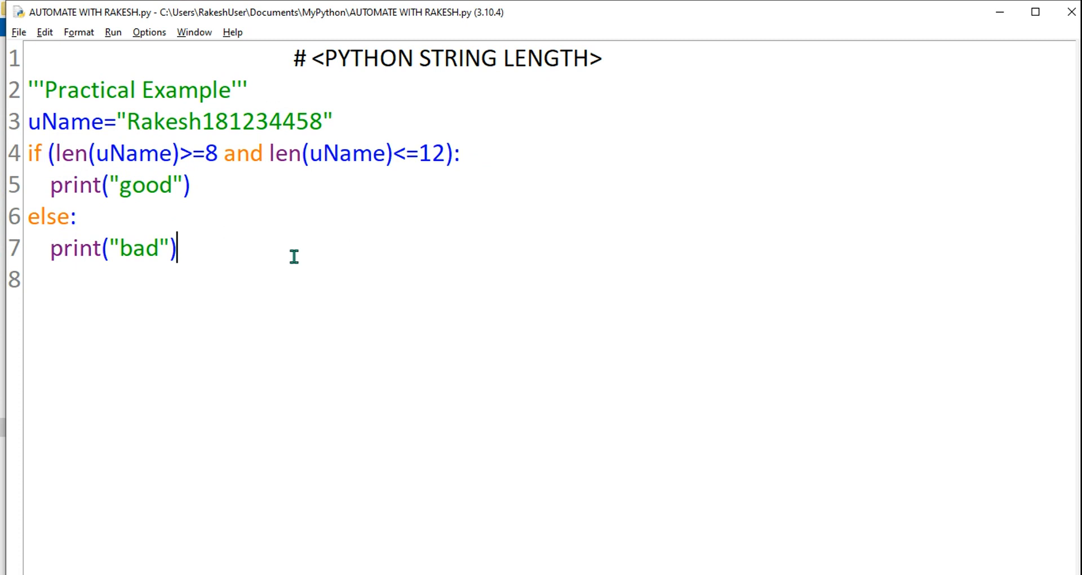